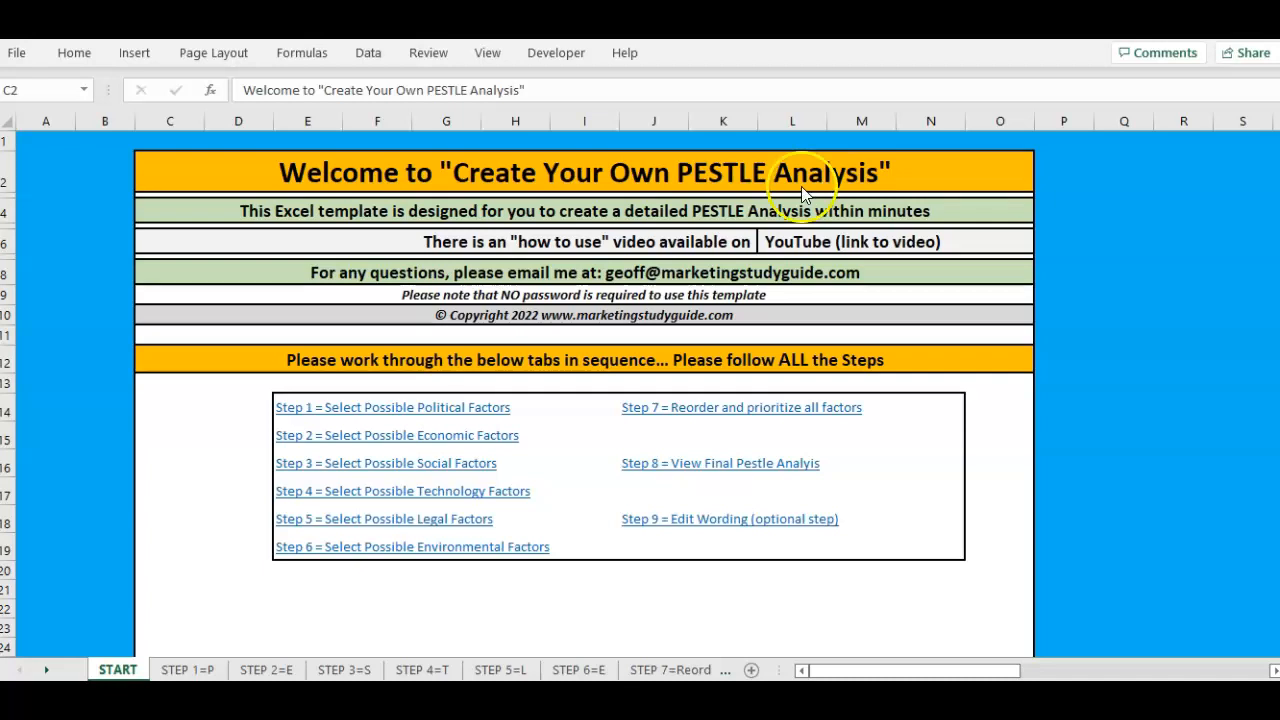
mouse_move(170, 605)
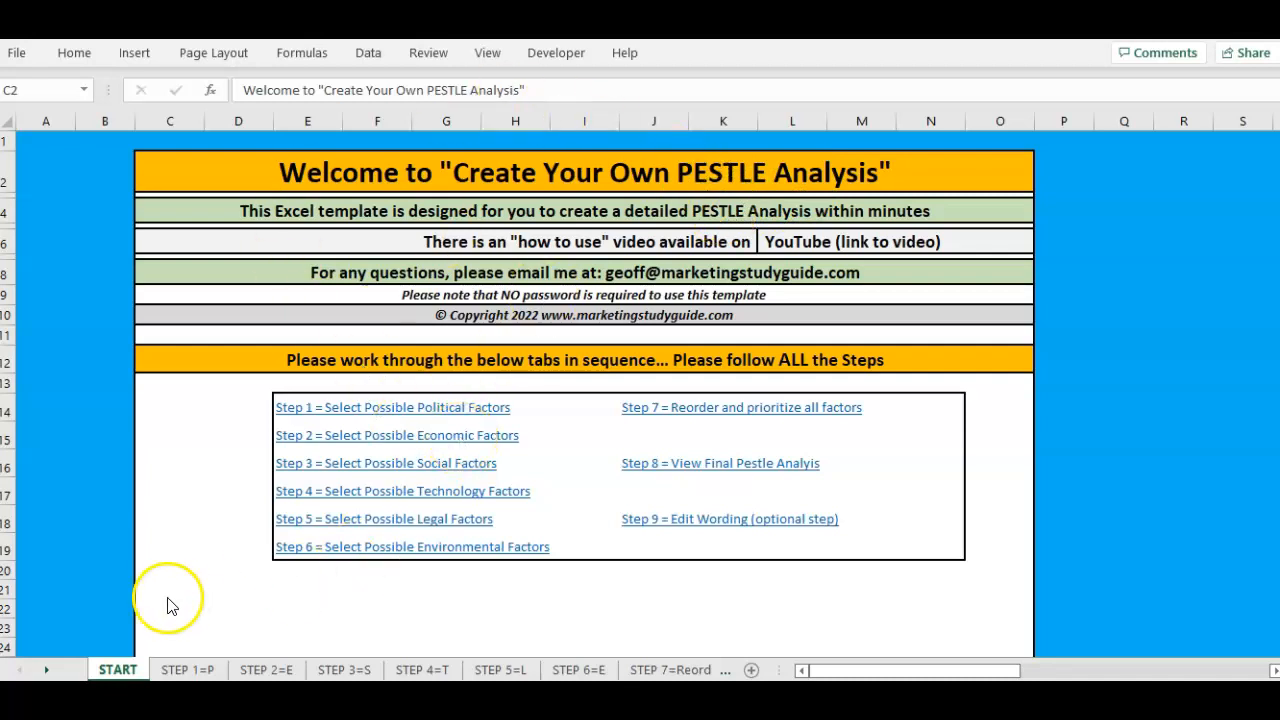
mouse_move(335, 410)
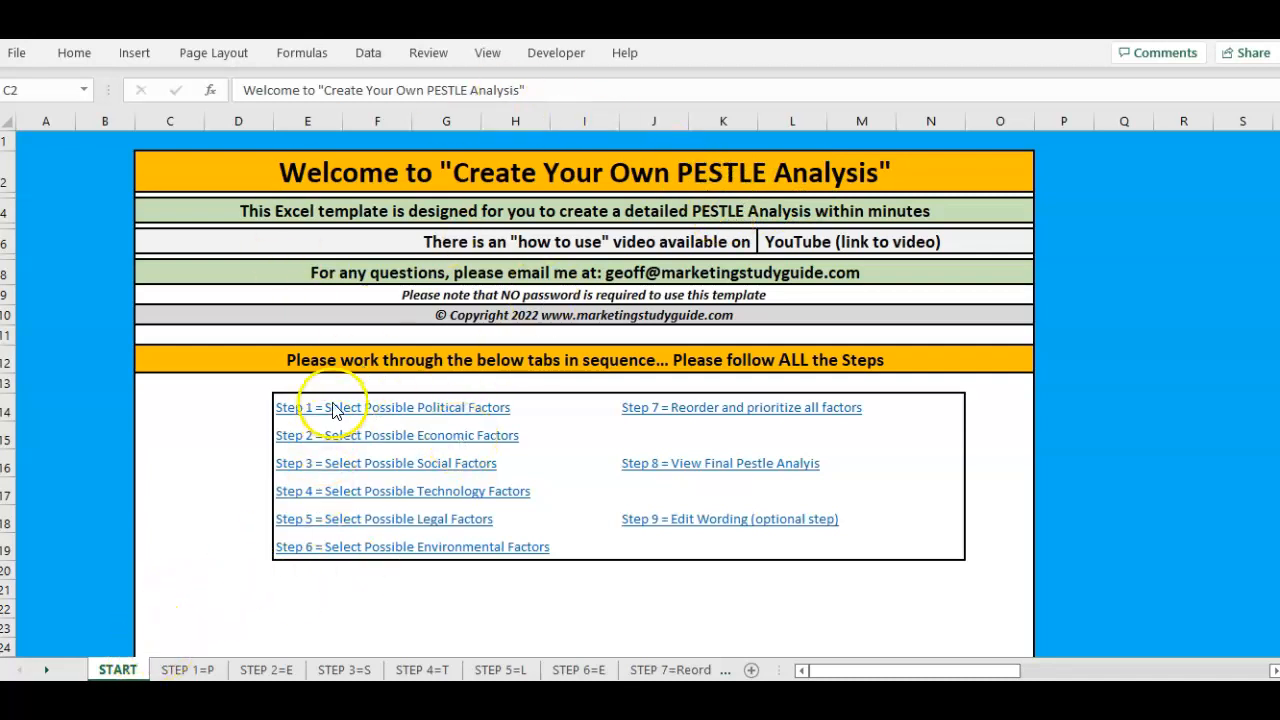
mouse_move(550, 545)
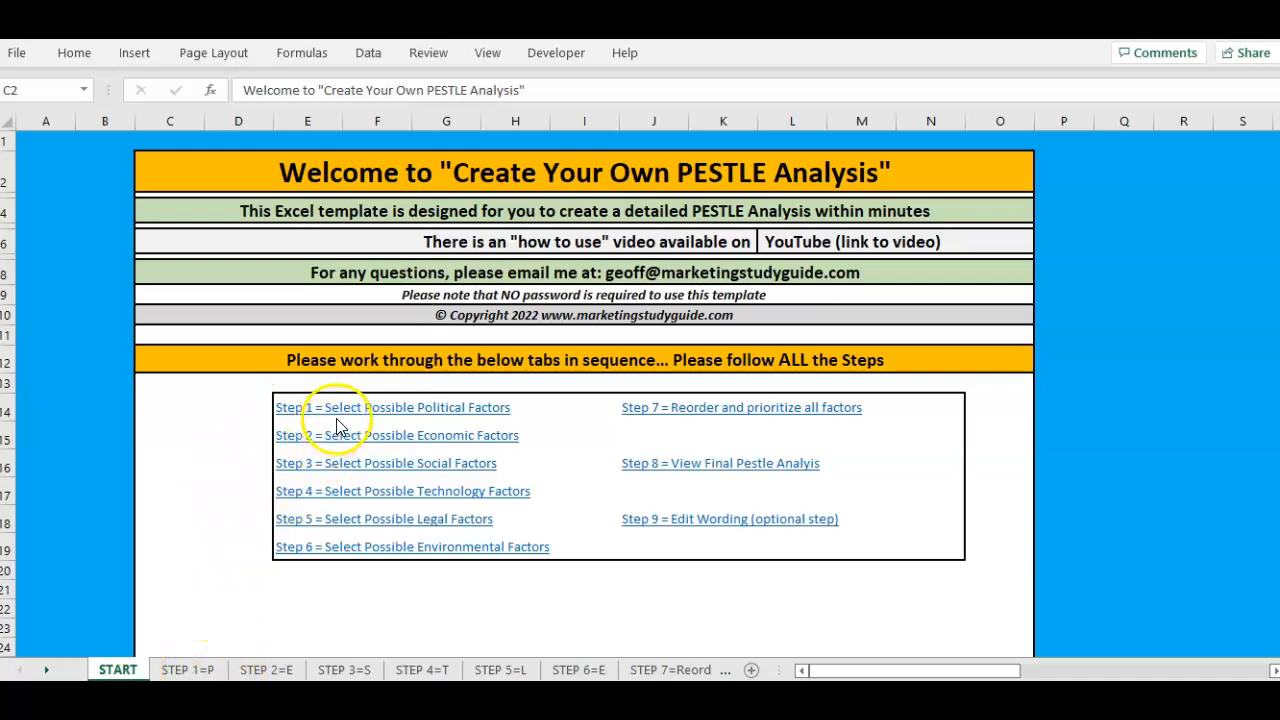
mouse_move(345, 418)
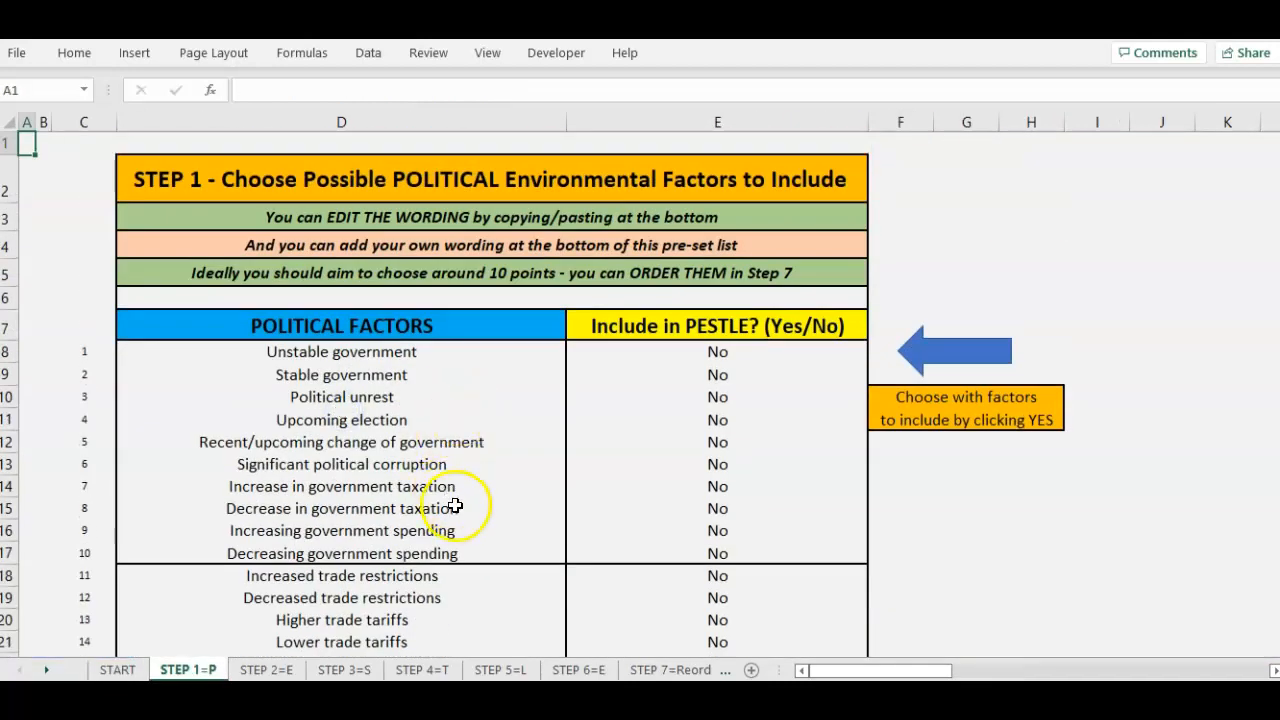
mouse_move(310, 263)
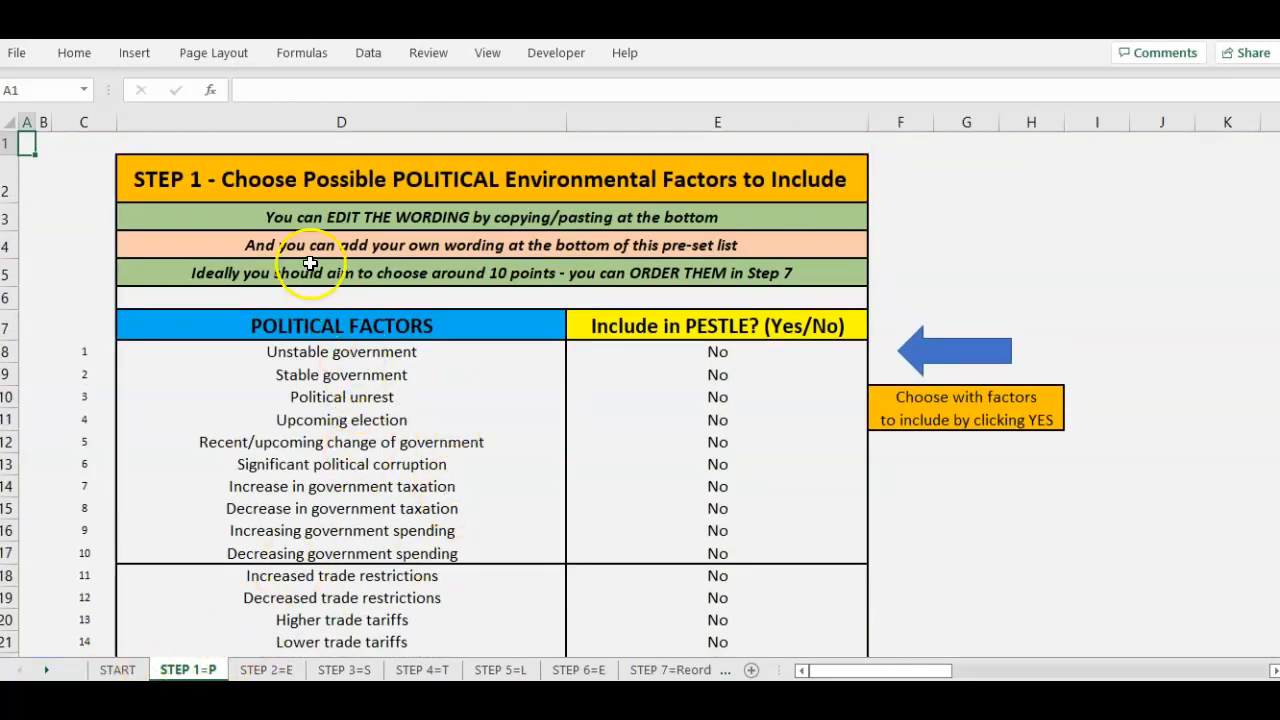
mouse_move(575, 280)
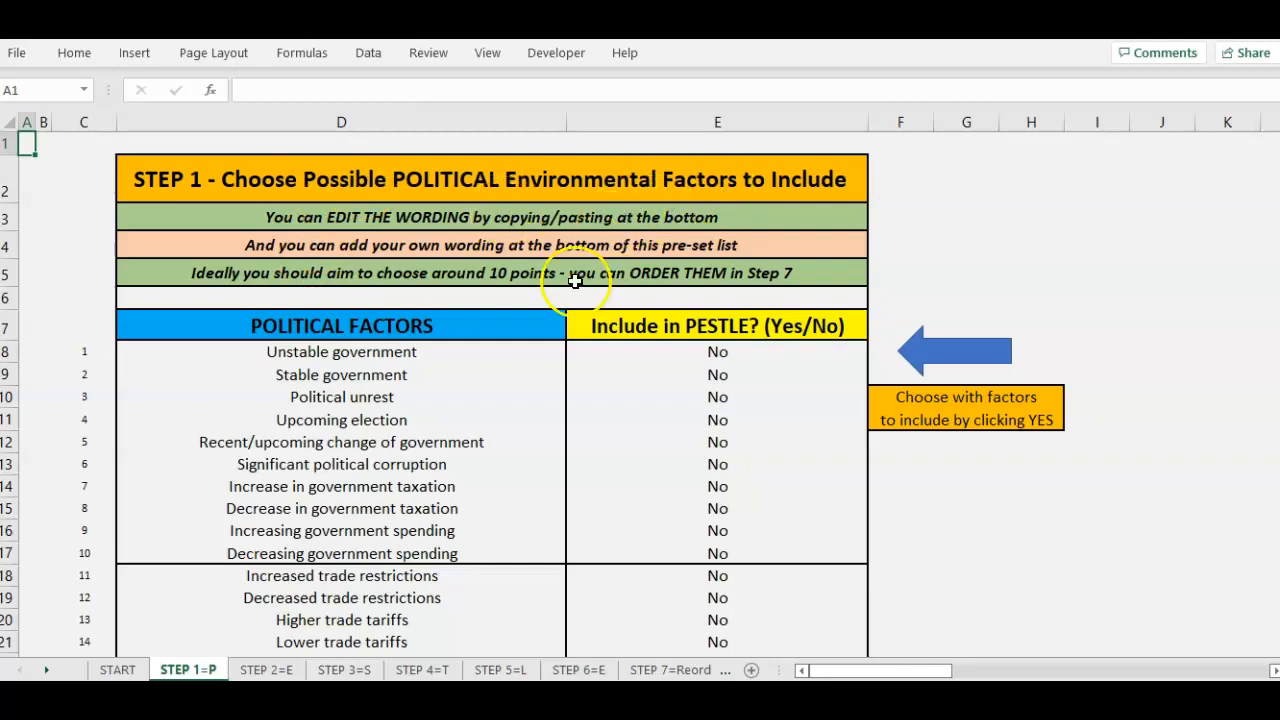
Set increased taxation, government-controlled media, strong health system and unfavorable trade agreements to Yes
scroll(down, 3)
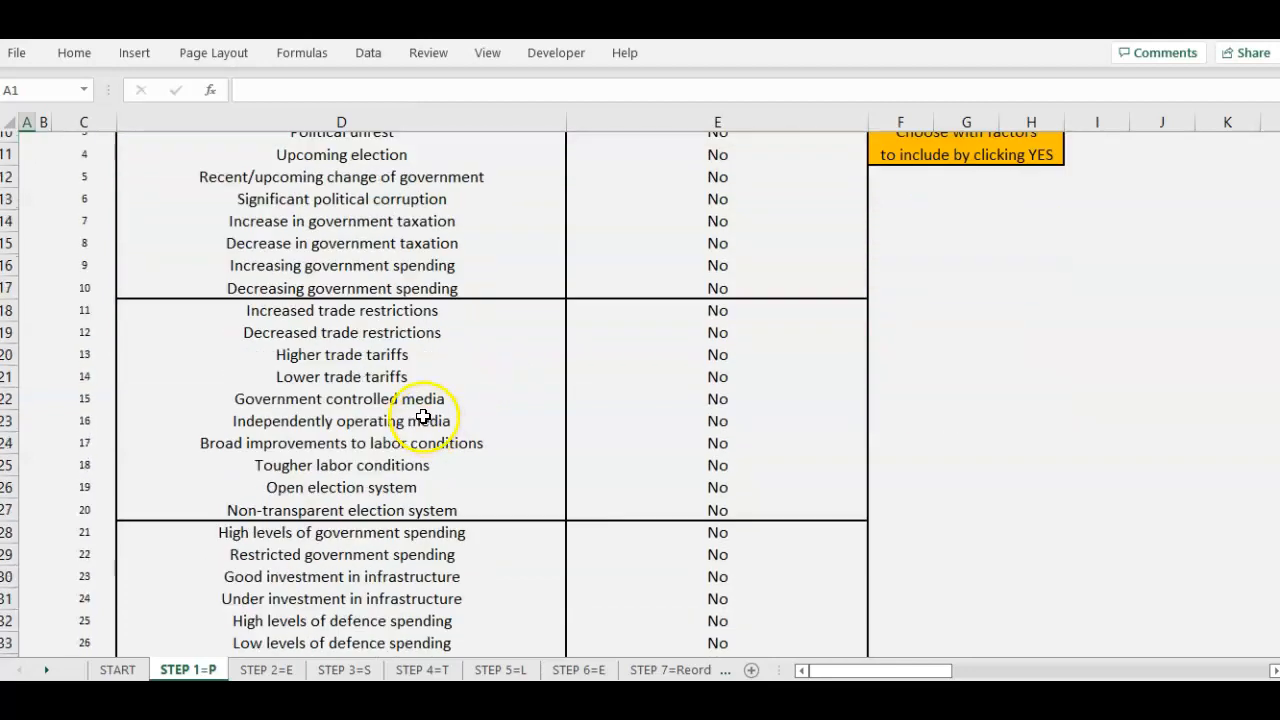
scroll(down, 3)
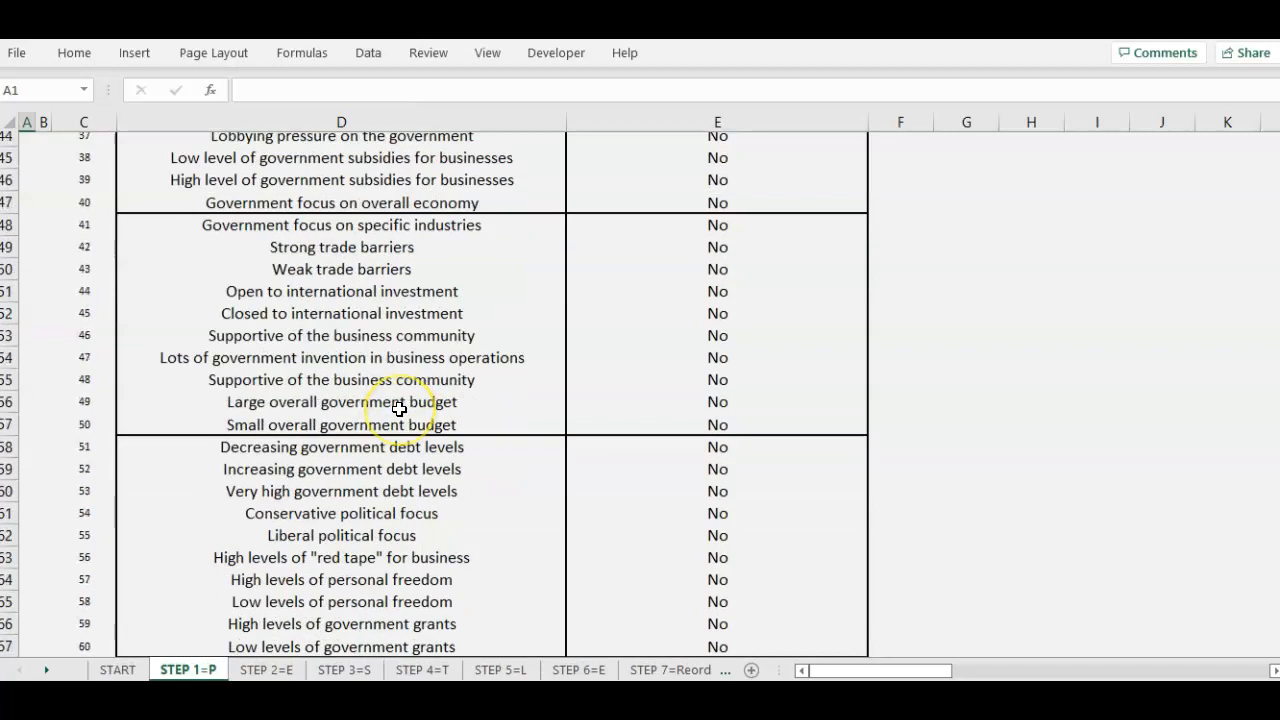
scroll(down, 3)
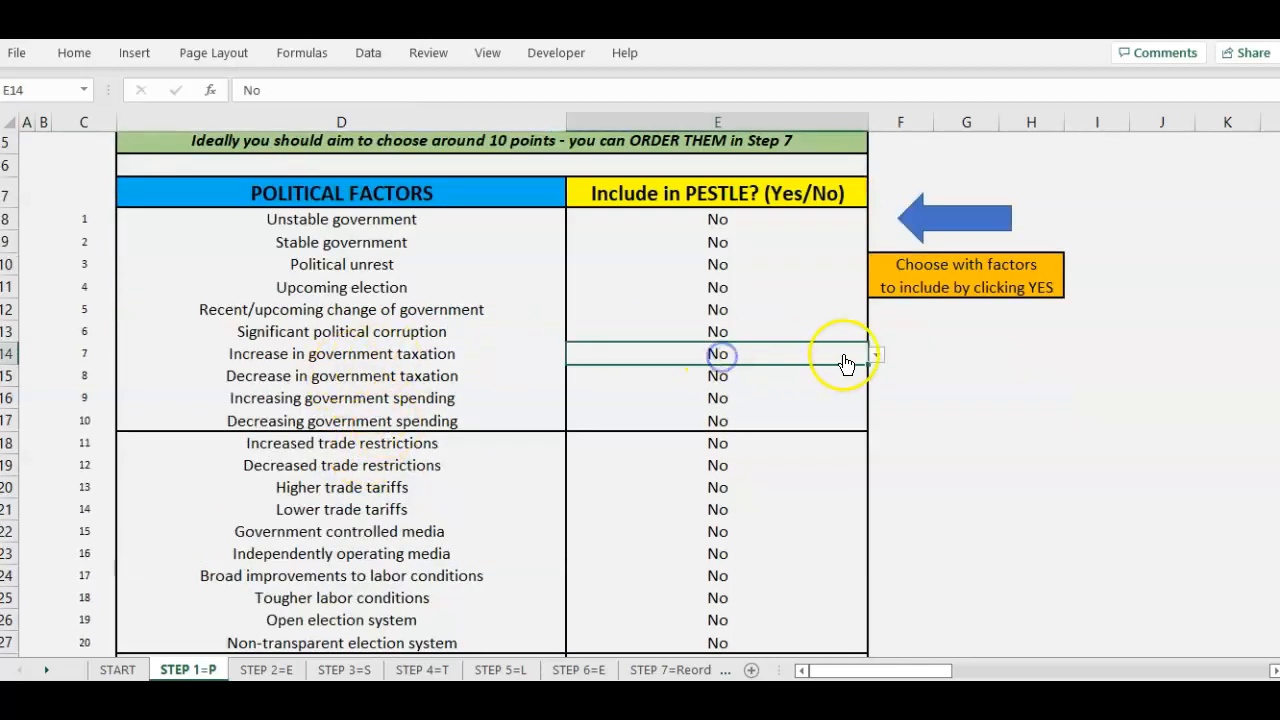
click(717, 354)
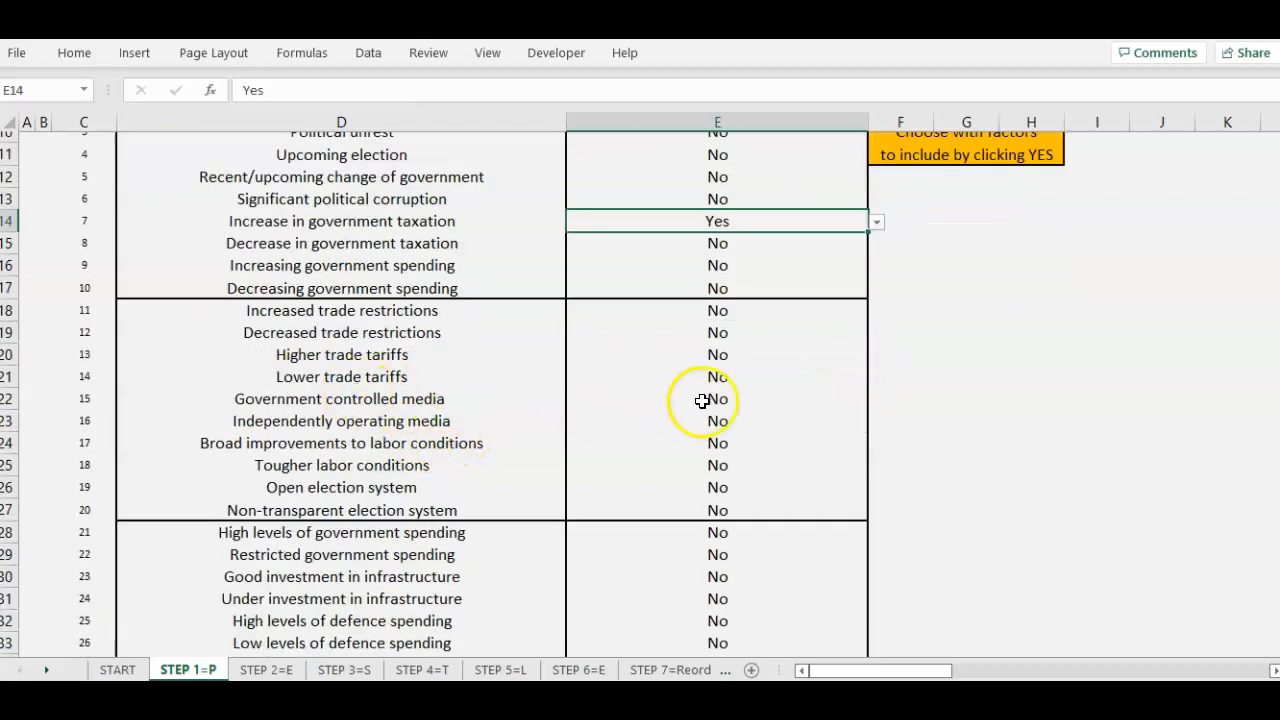
click(717, 398)
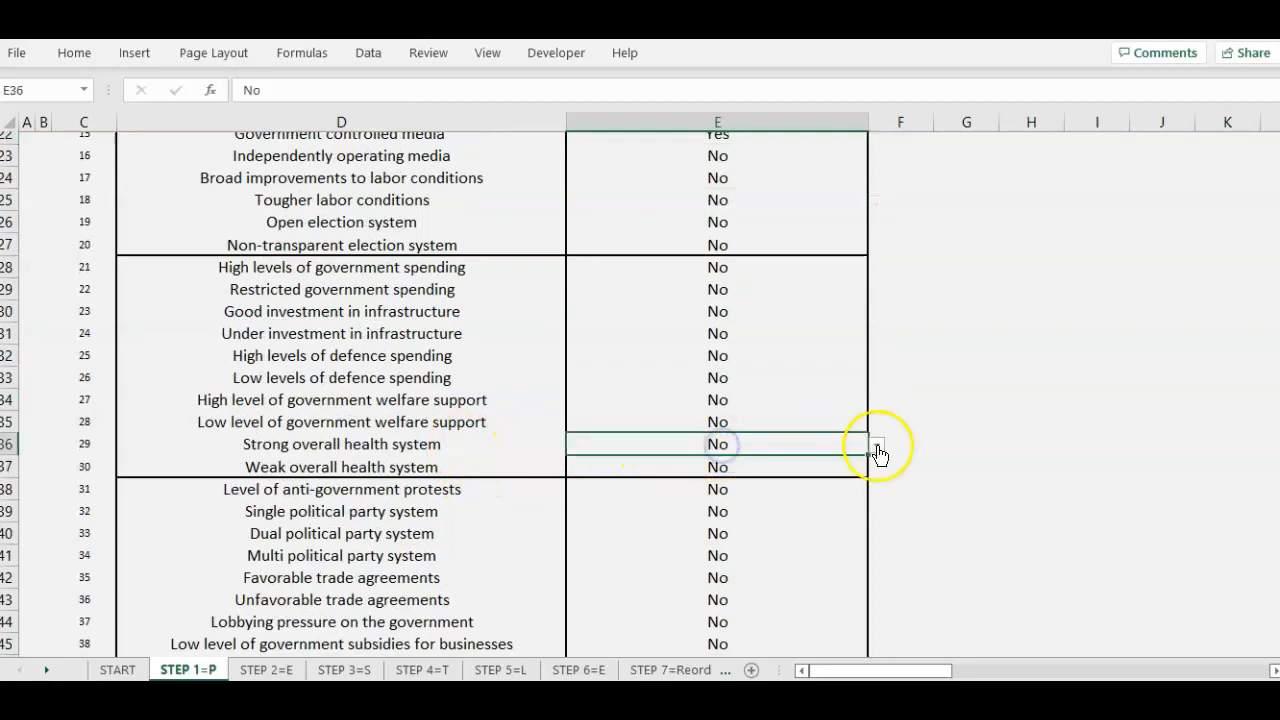
click(876, 444)
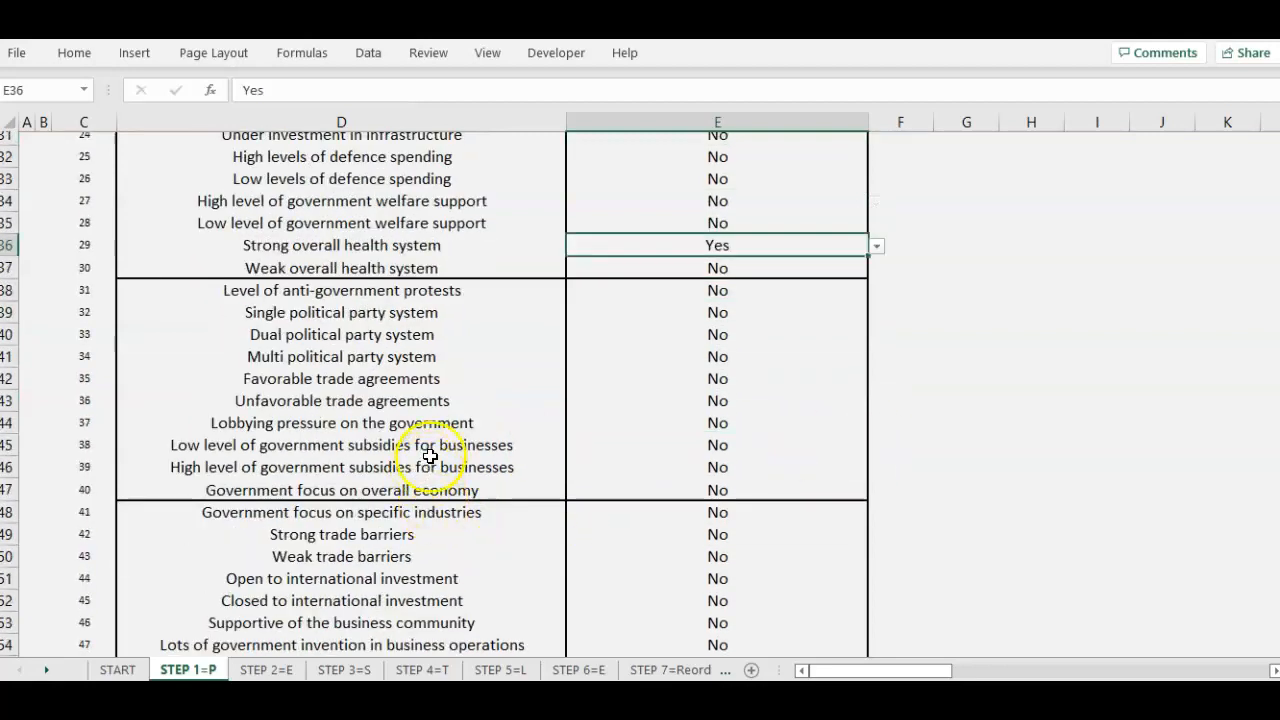
click(717, 400)
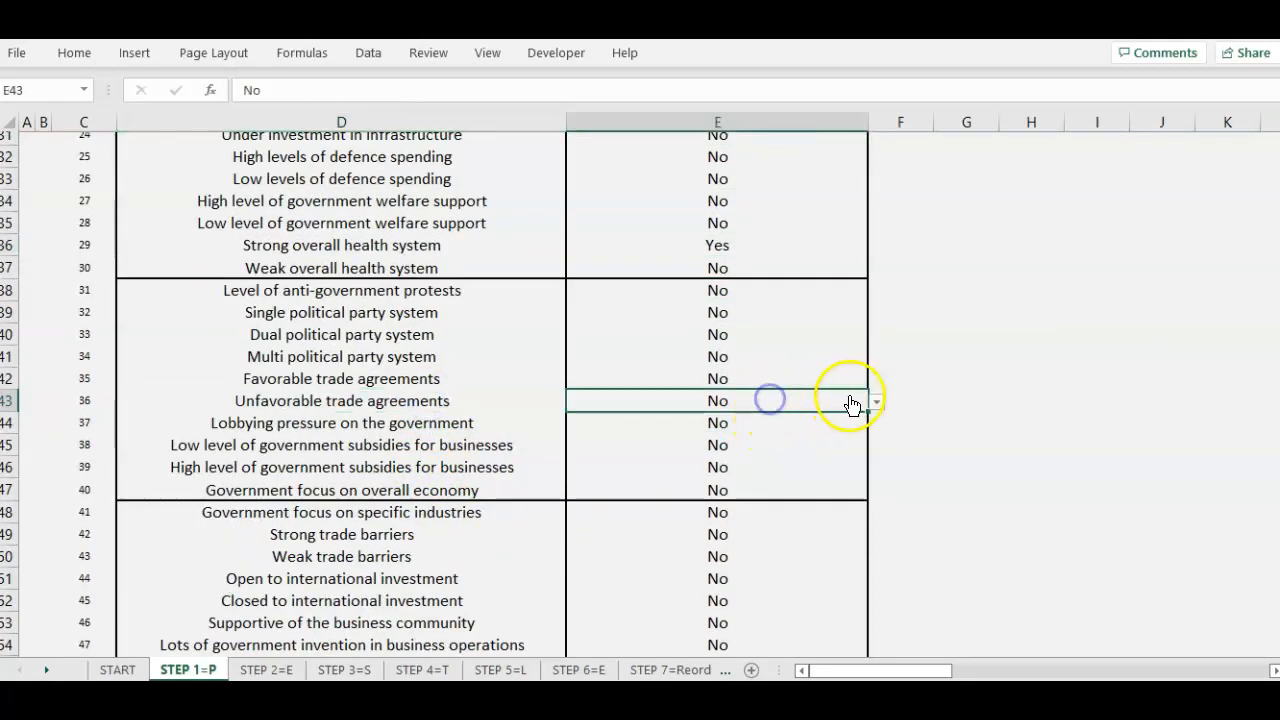
click(717, 400)
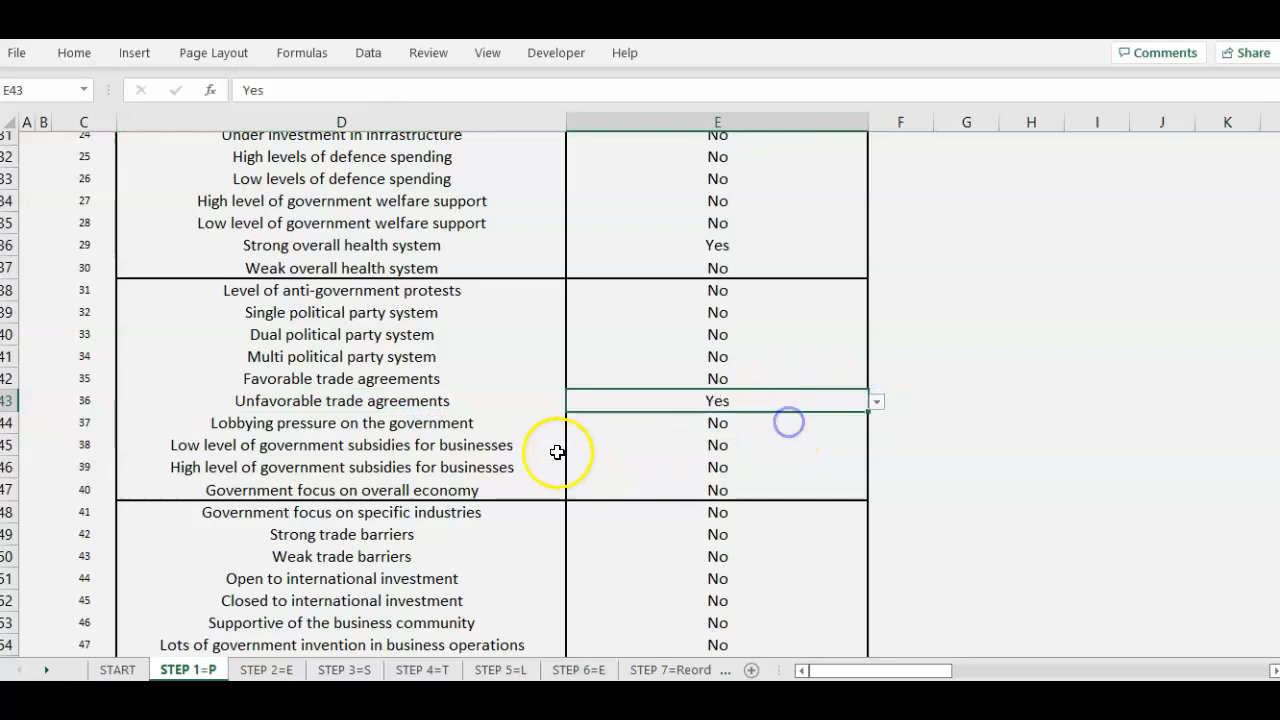
scroll(down, 3)
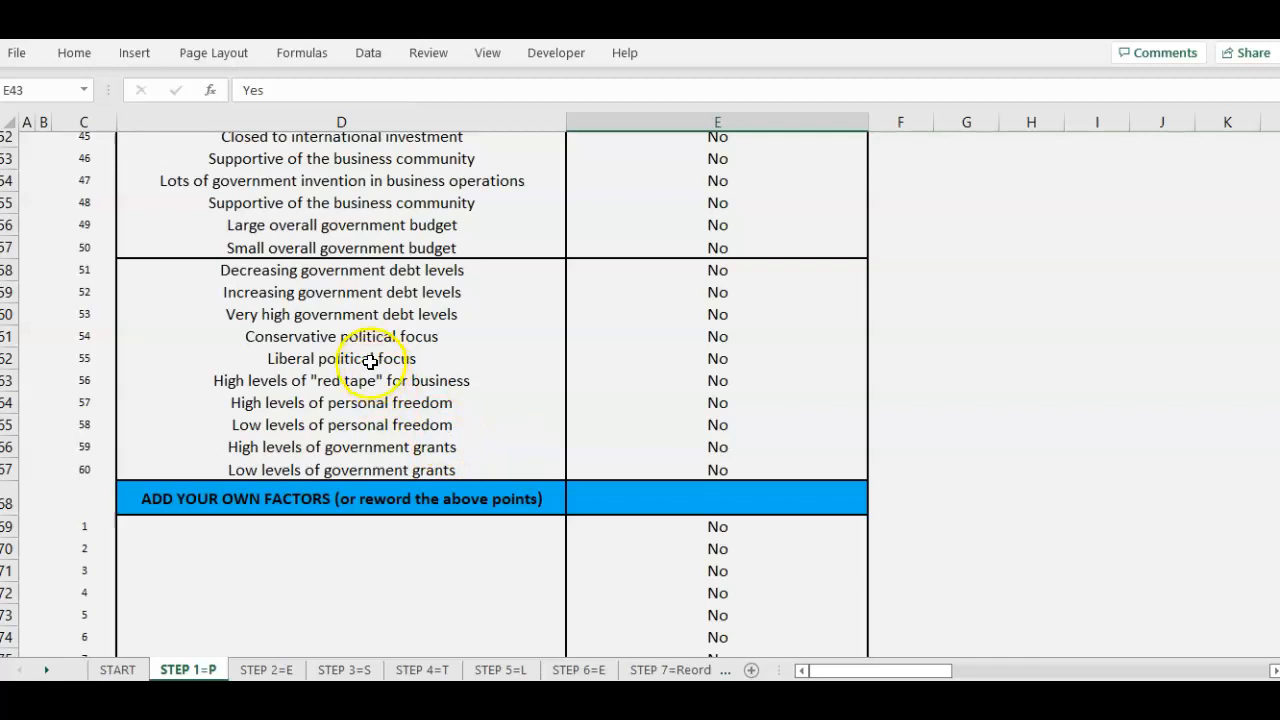
Paste 'Liberal political focus' into the own-factors row as 'Liberal political approach' and mark it Yes
click(341, 358)
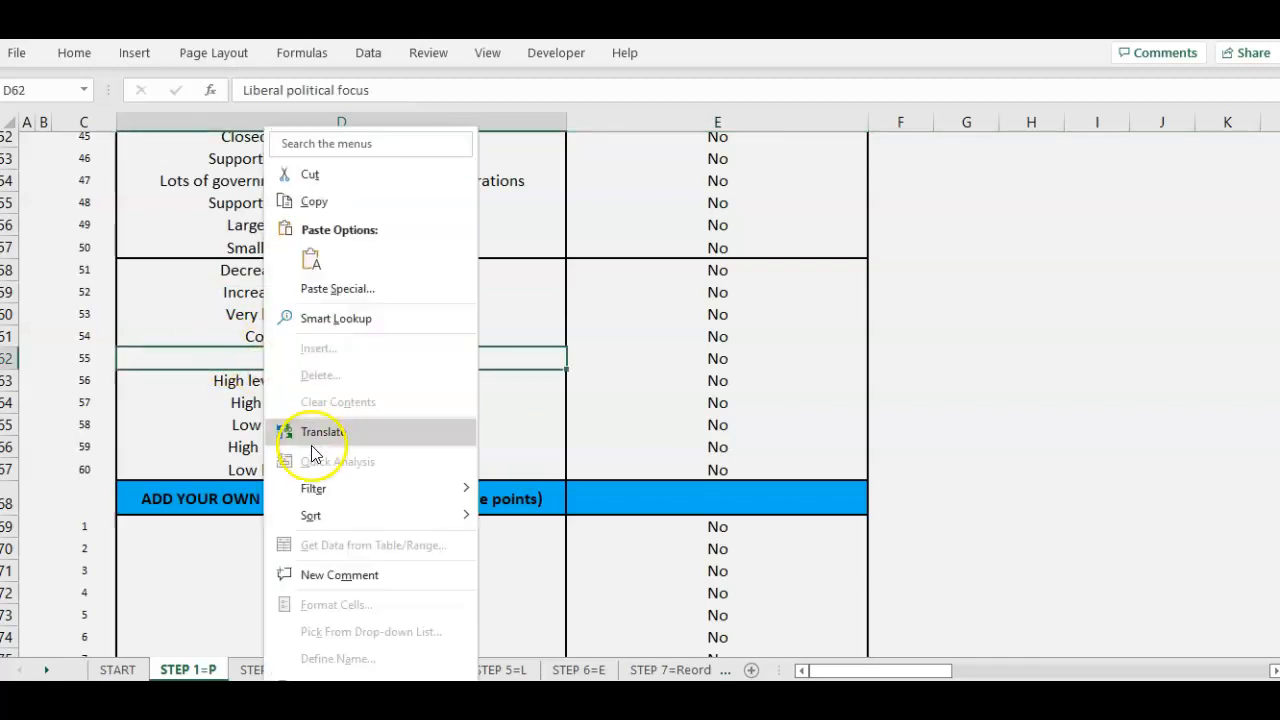
click(320, 202)
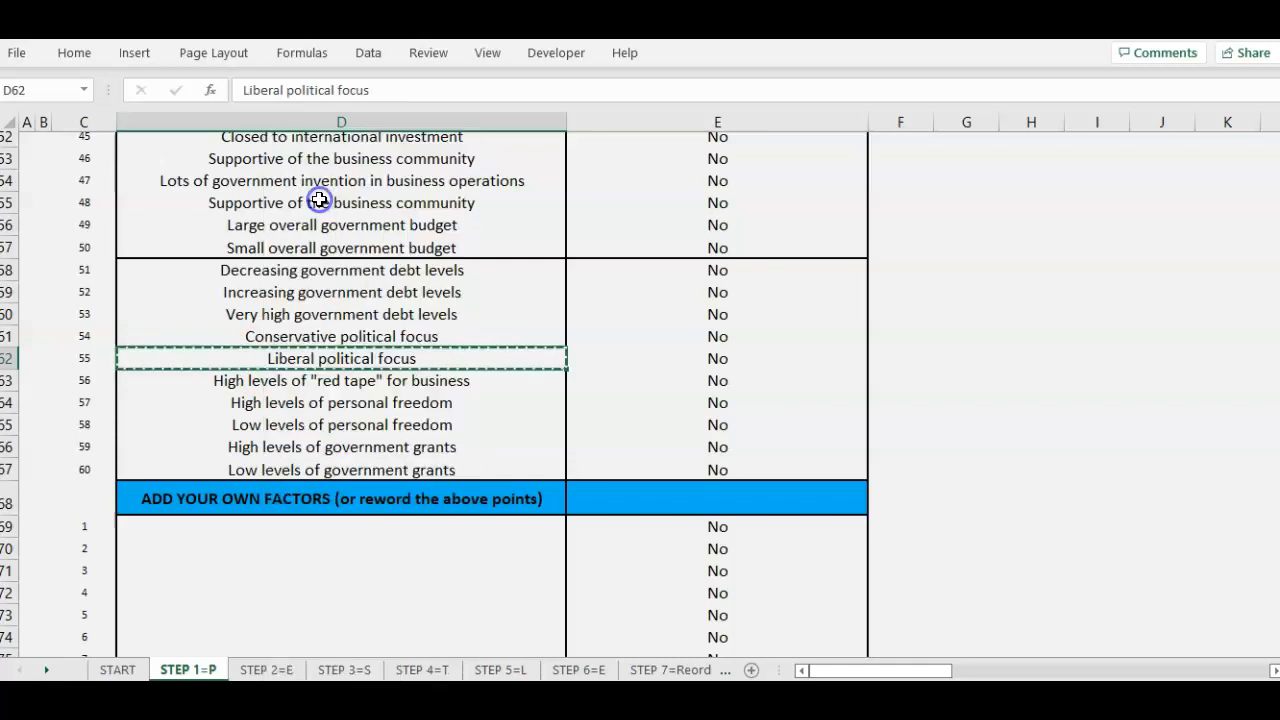
right_click(285, 527)
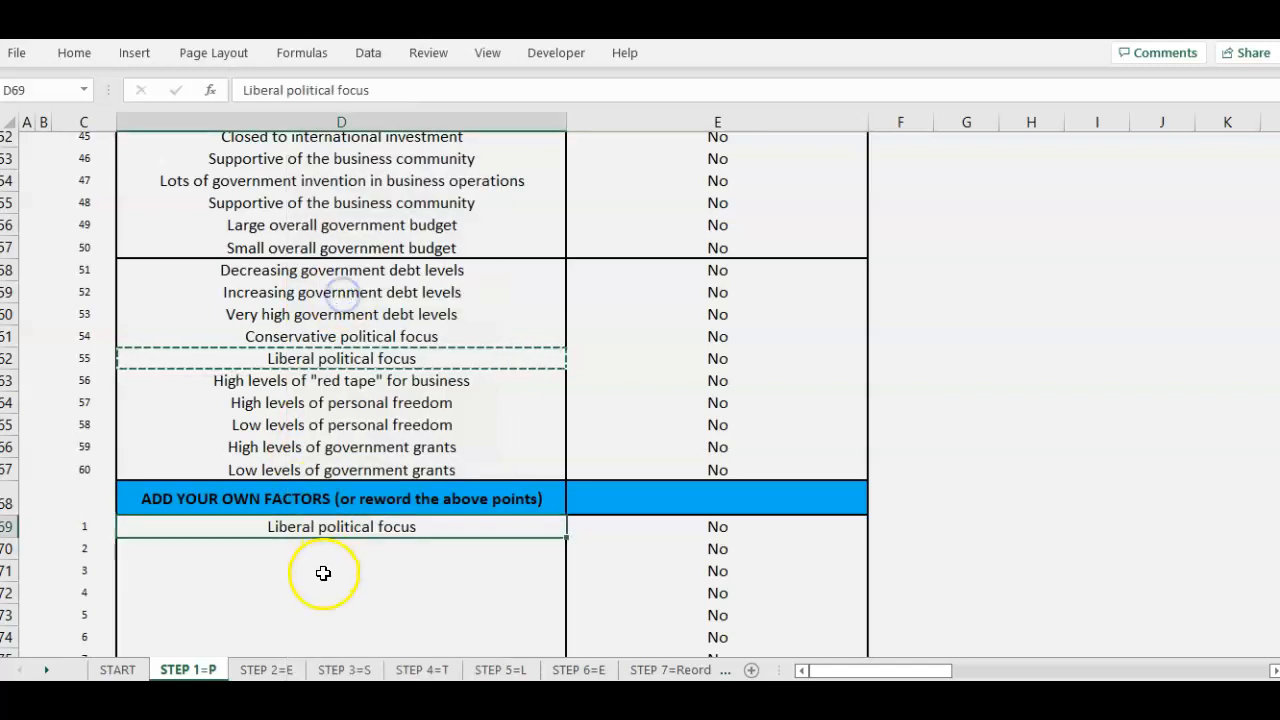
mouse_move(297, 432)
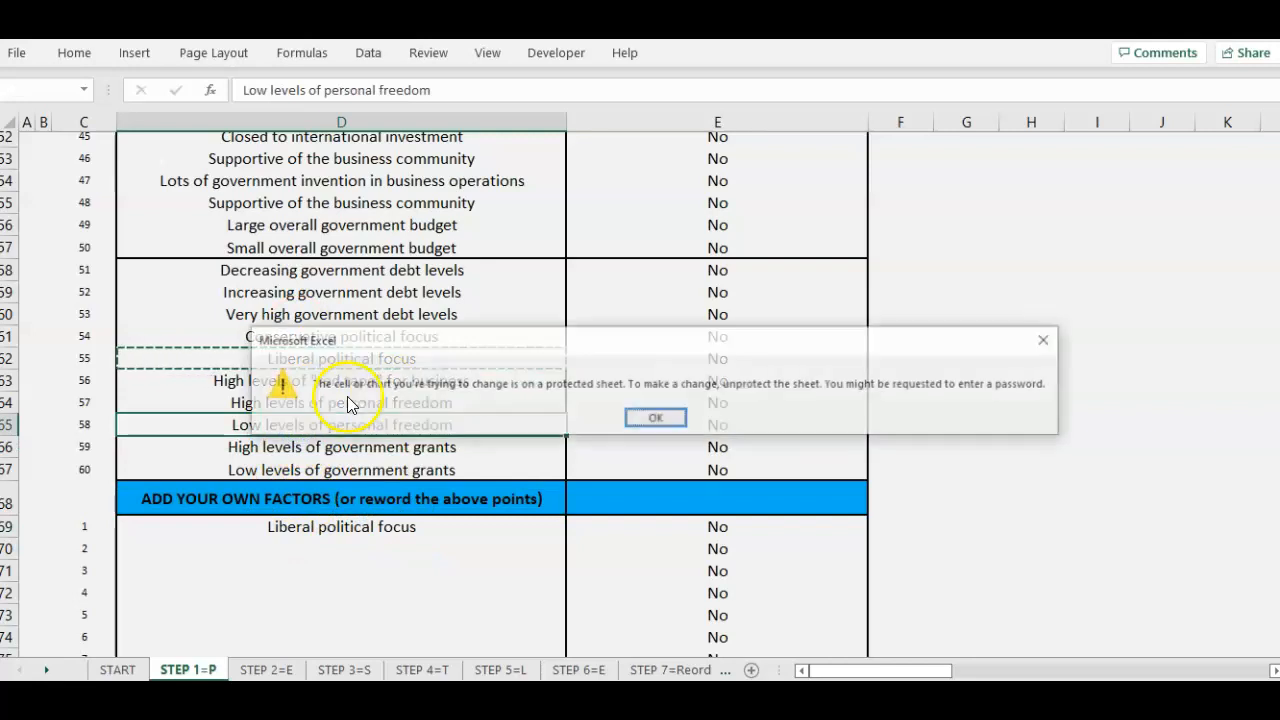
click(655, 417)
text(approach)
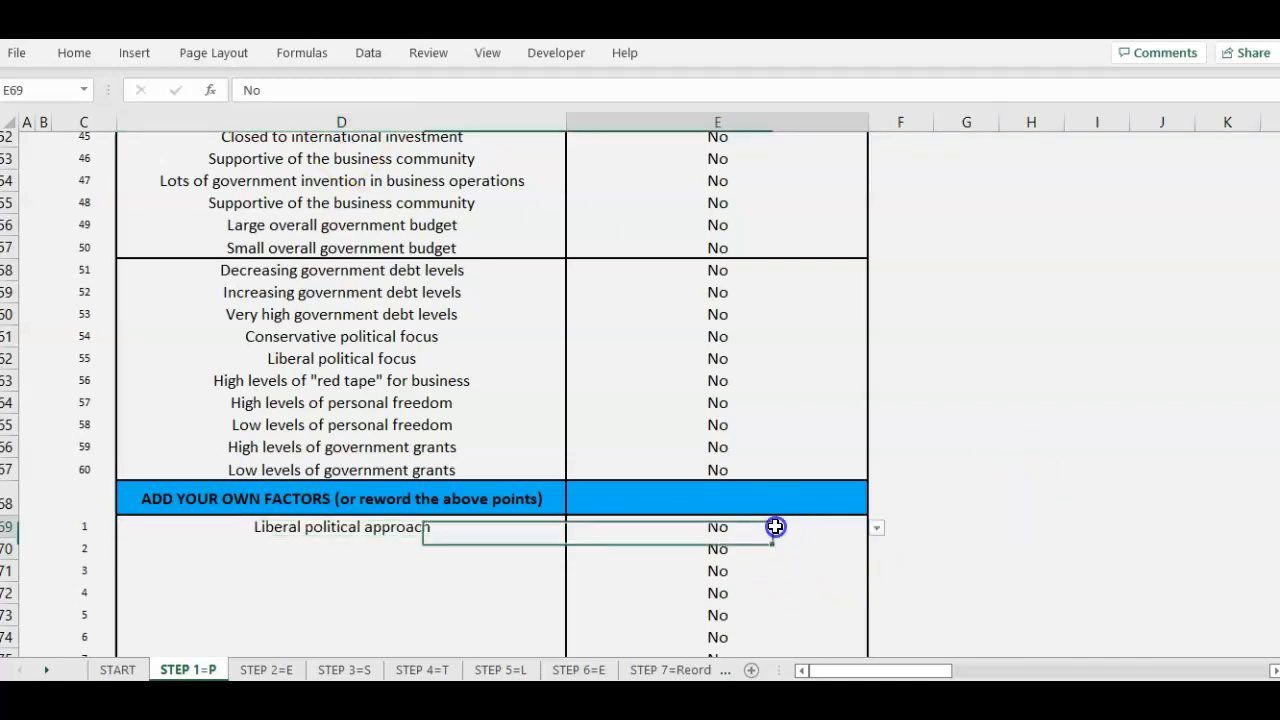
click(717, 526)
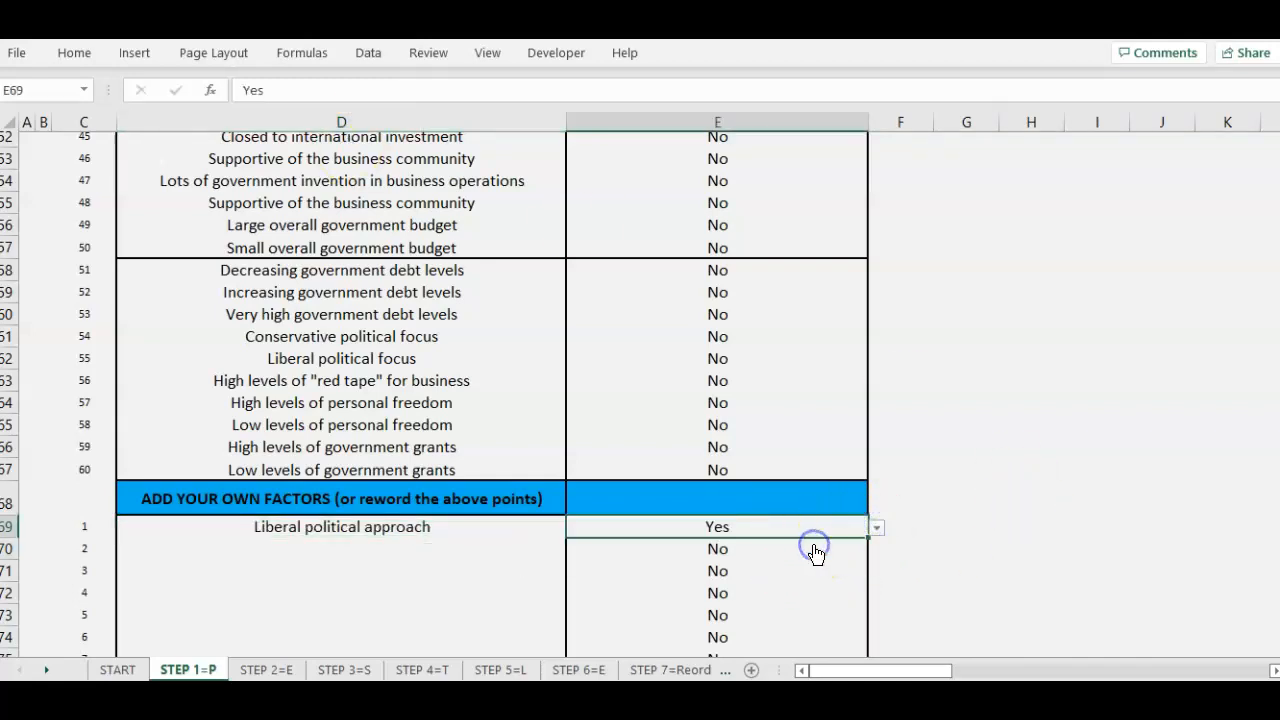
click(266, 670)
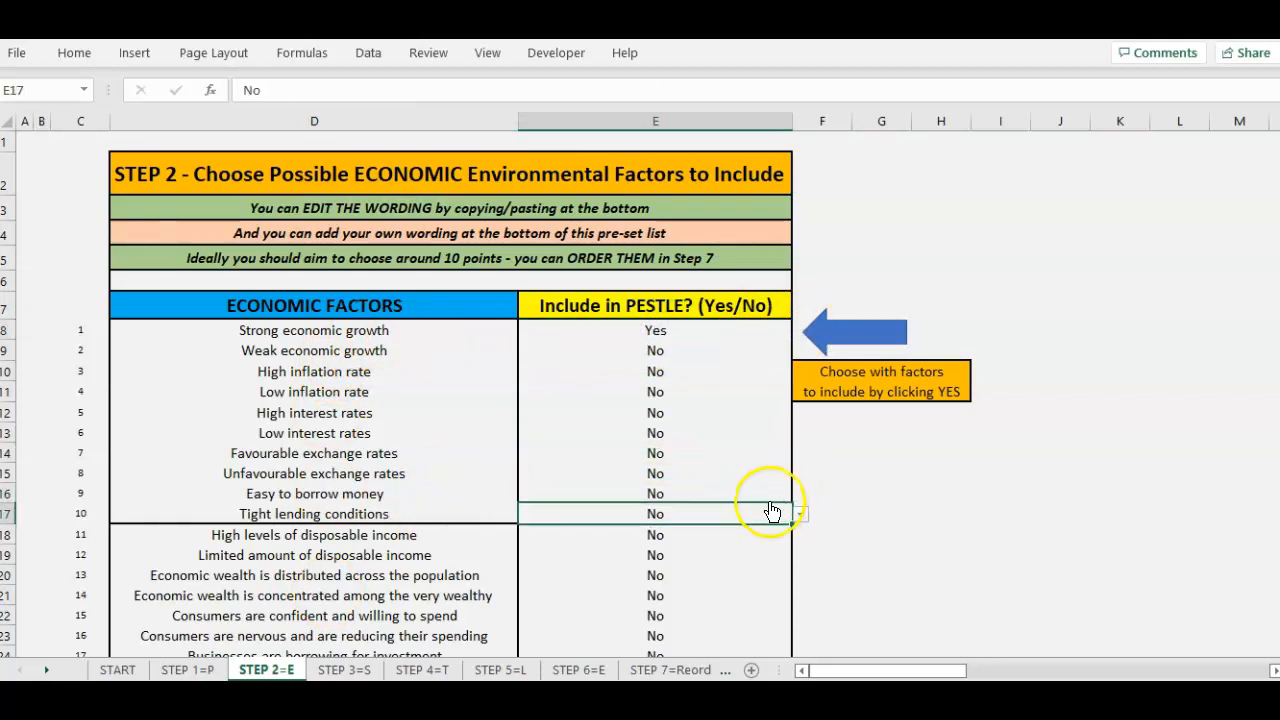
Mark Tight lending conditions Yes, then Increasing marriage rates Yes on the social factors sheet
click(799, 513)
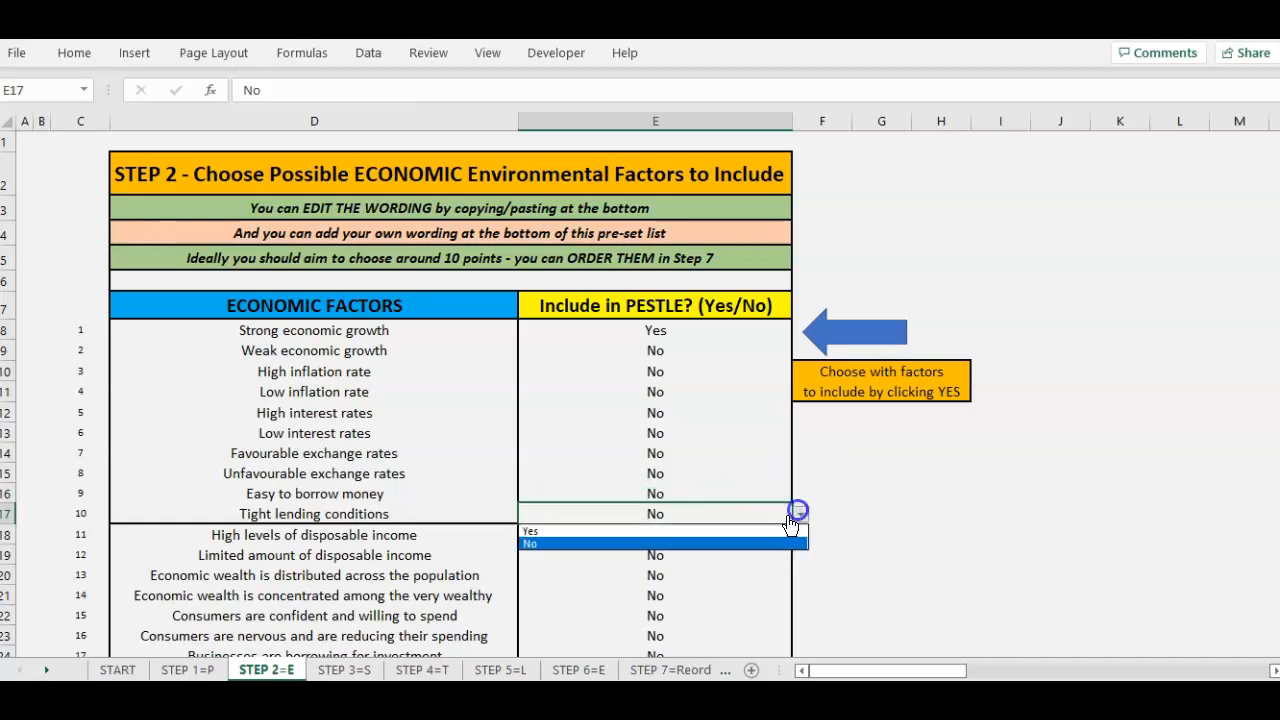
click(530, 531)
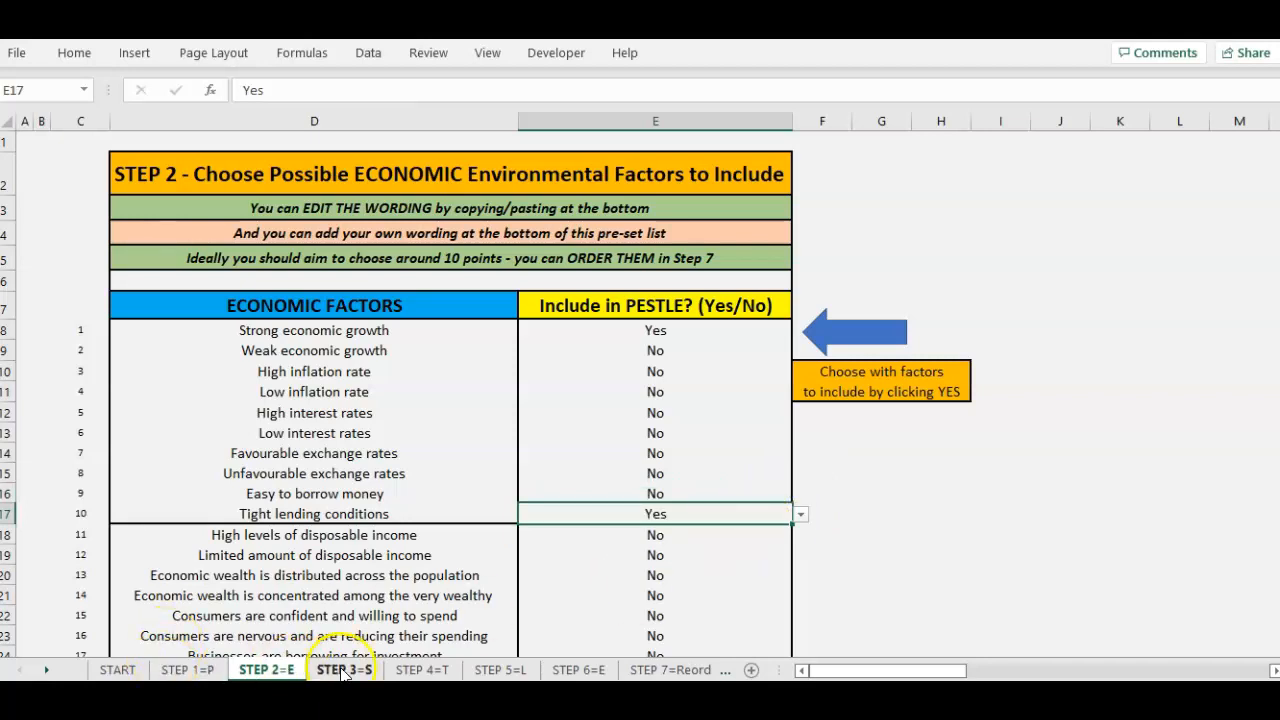
click(343, 670)
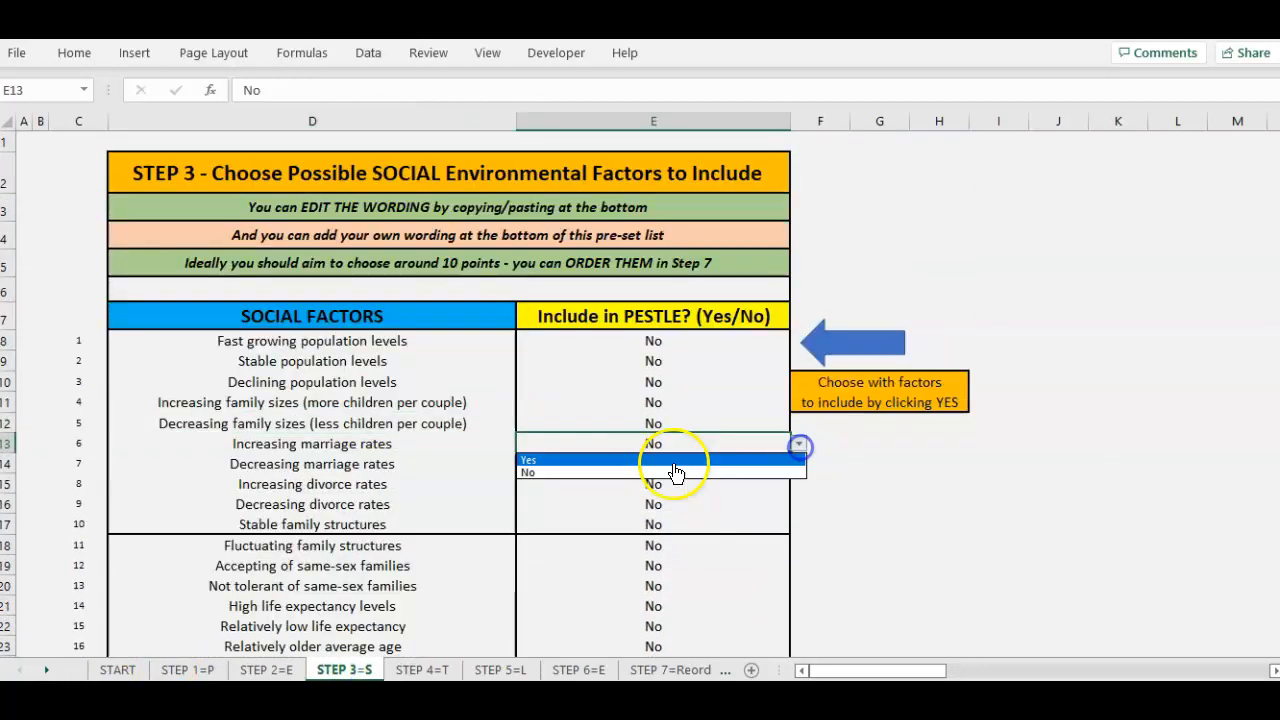
click(527, 460)
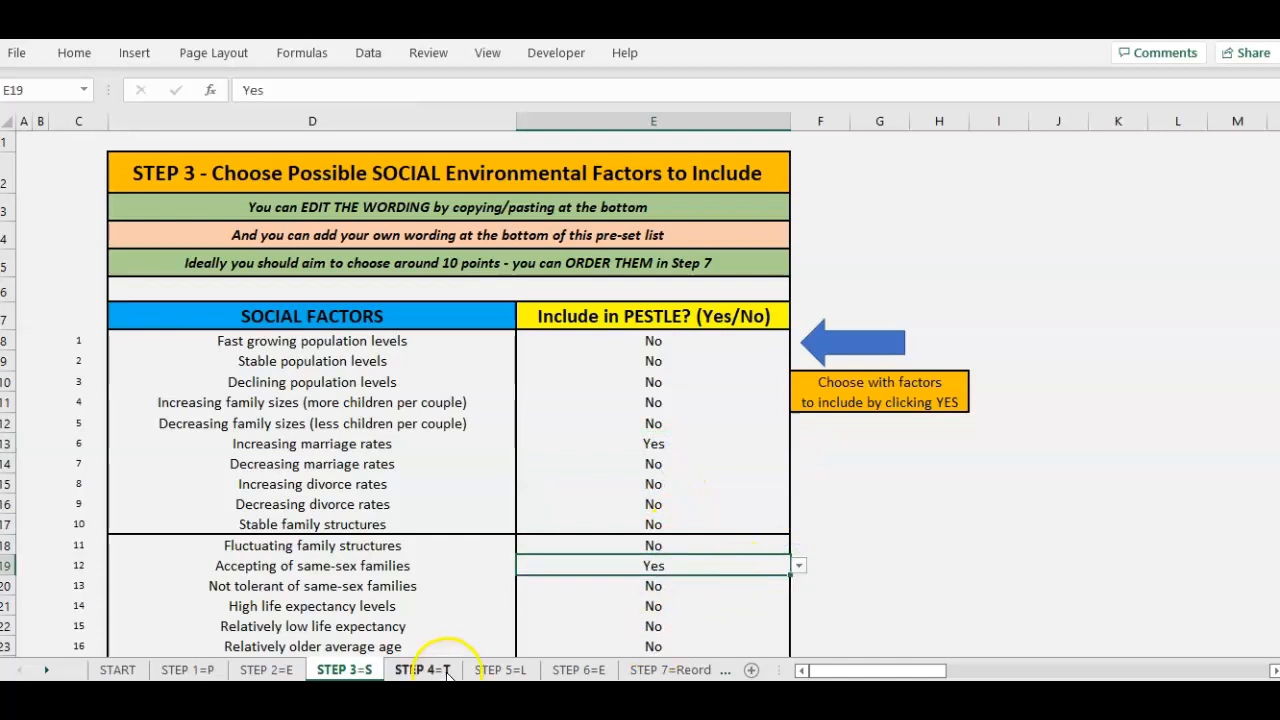
Include Data security concerns and enter the custom technology factor 'My mine factor'
click(422, 670)
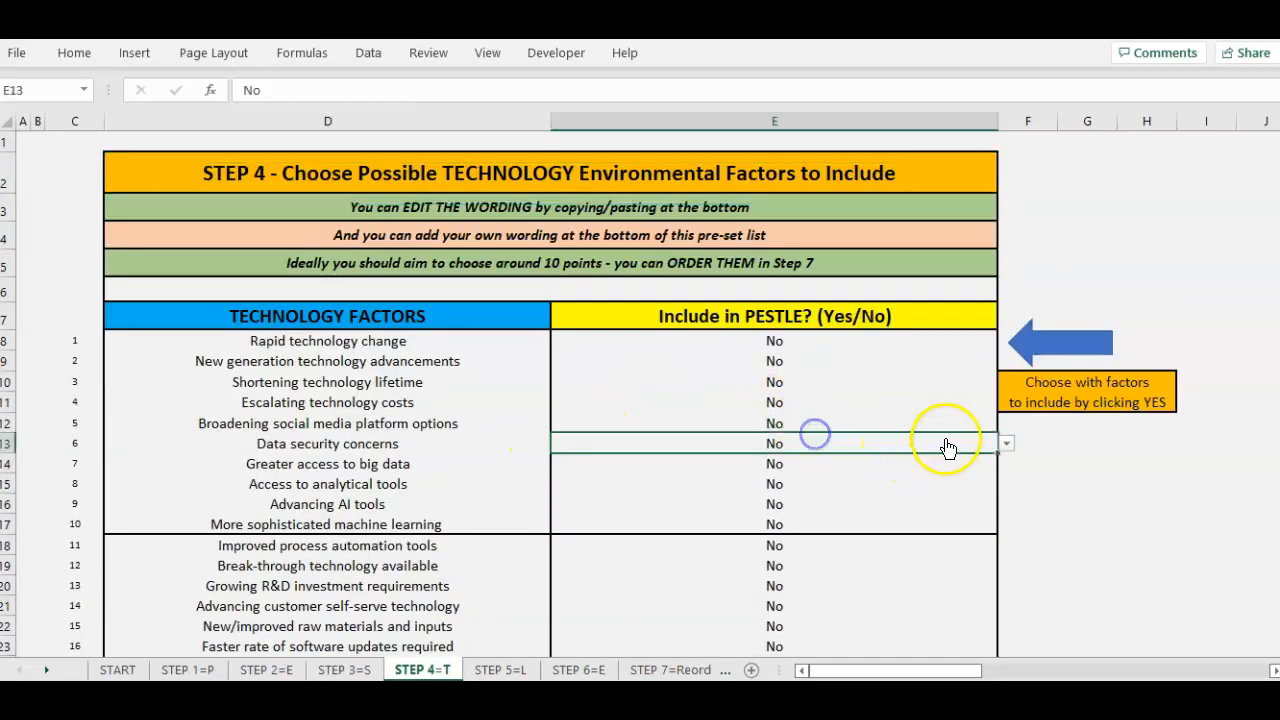
click(1005, 443)
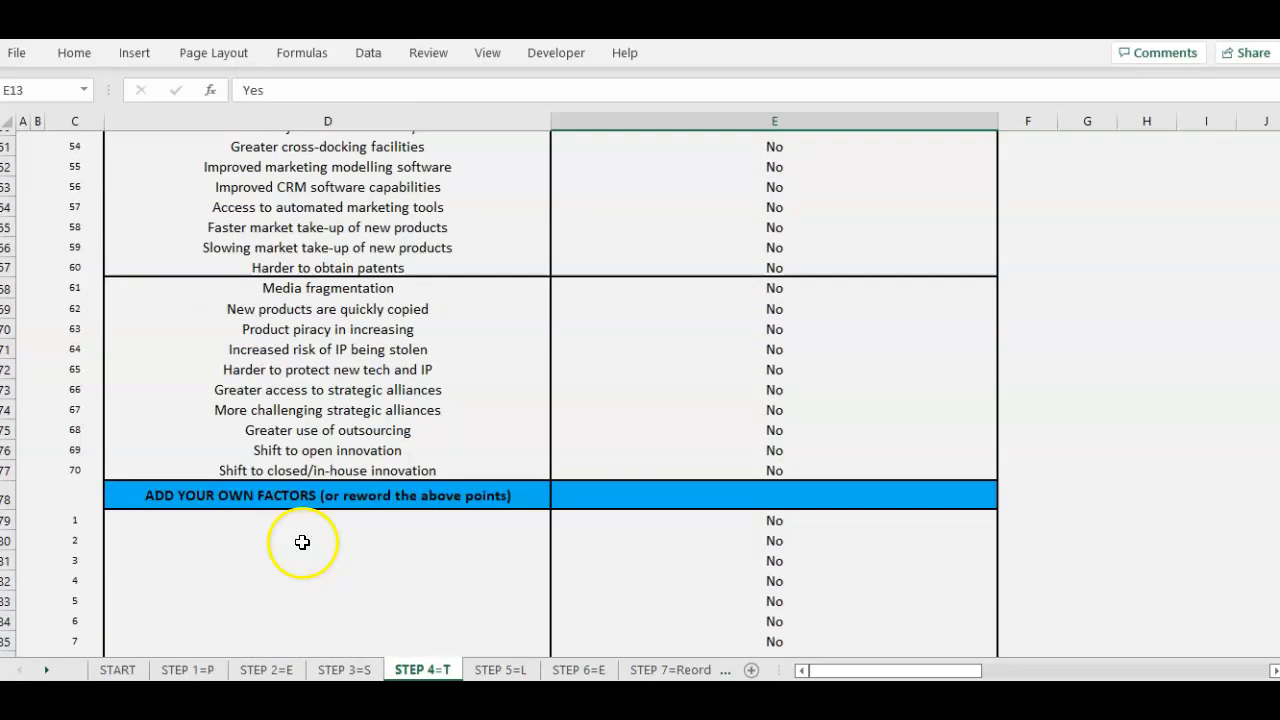
text(M)
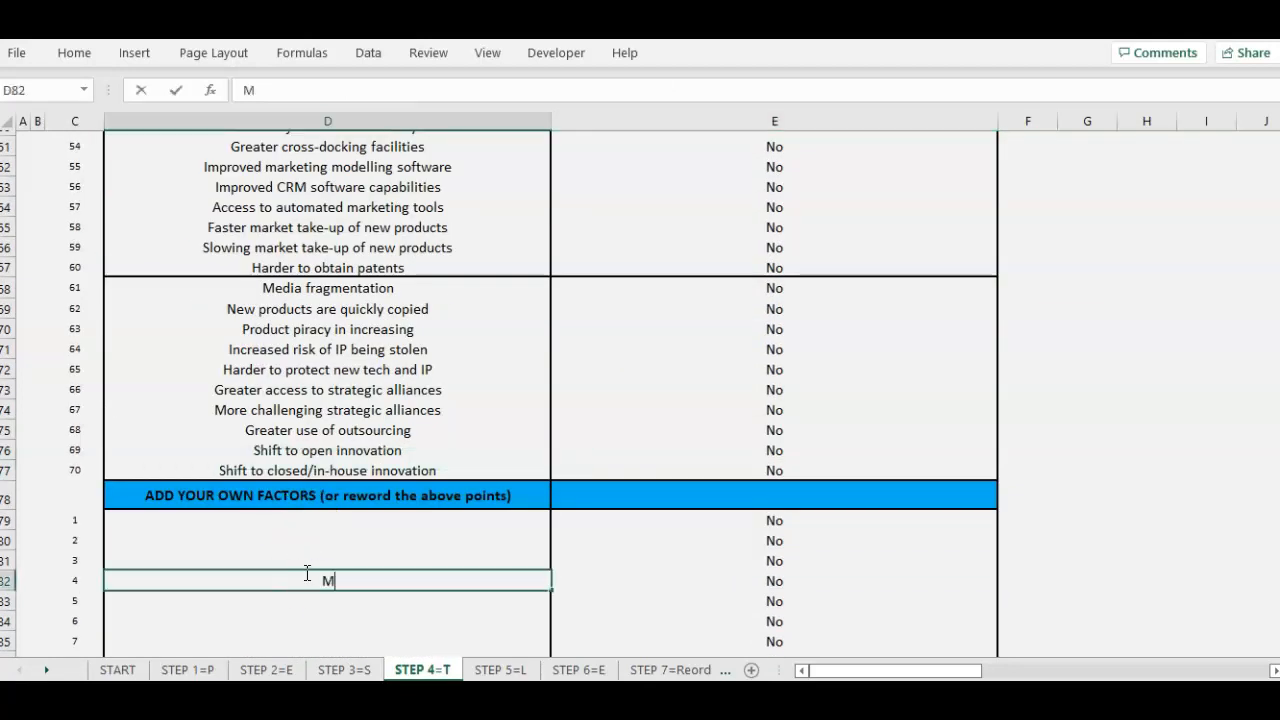
text(y mine)
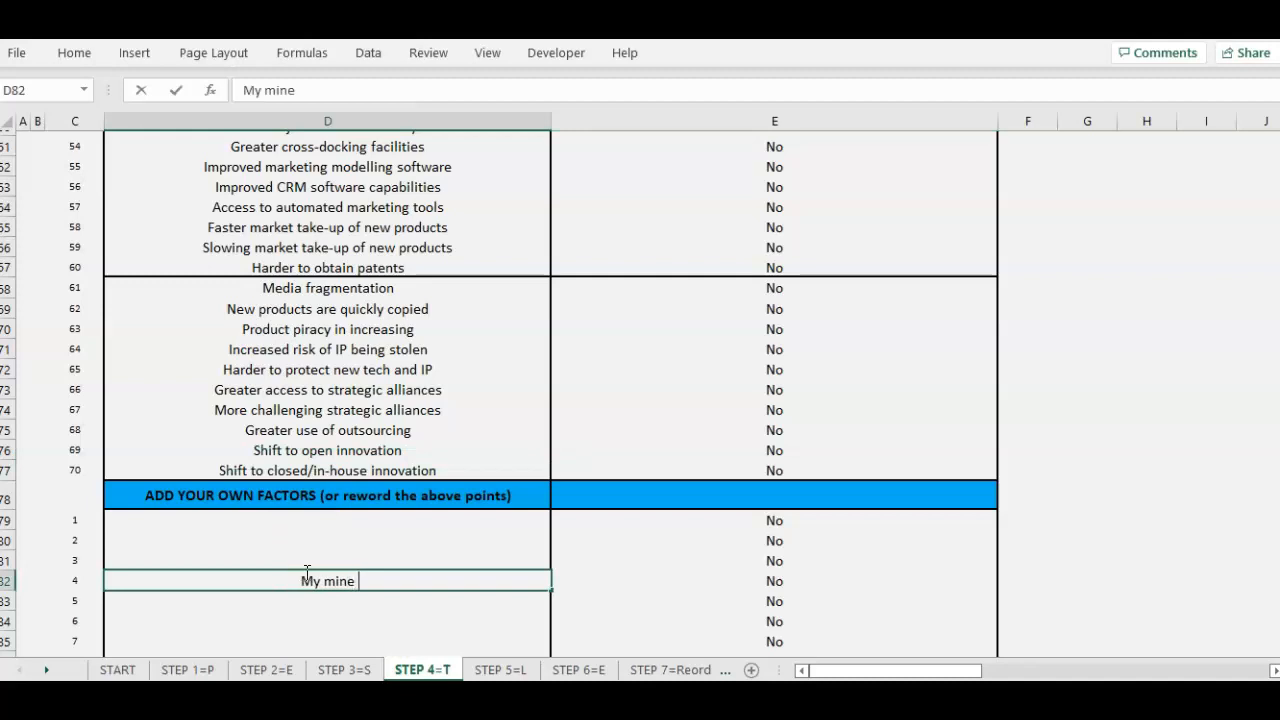
text(fact)
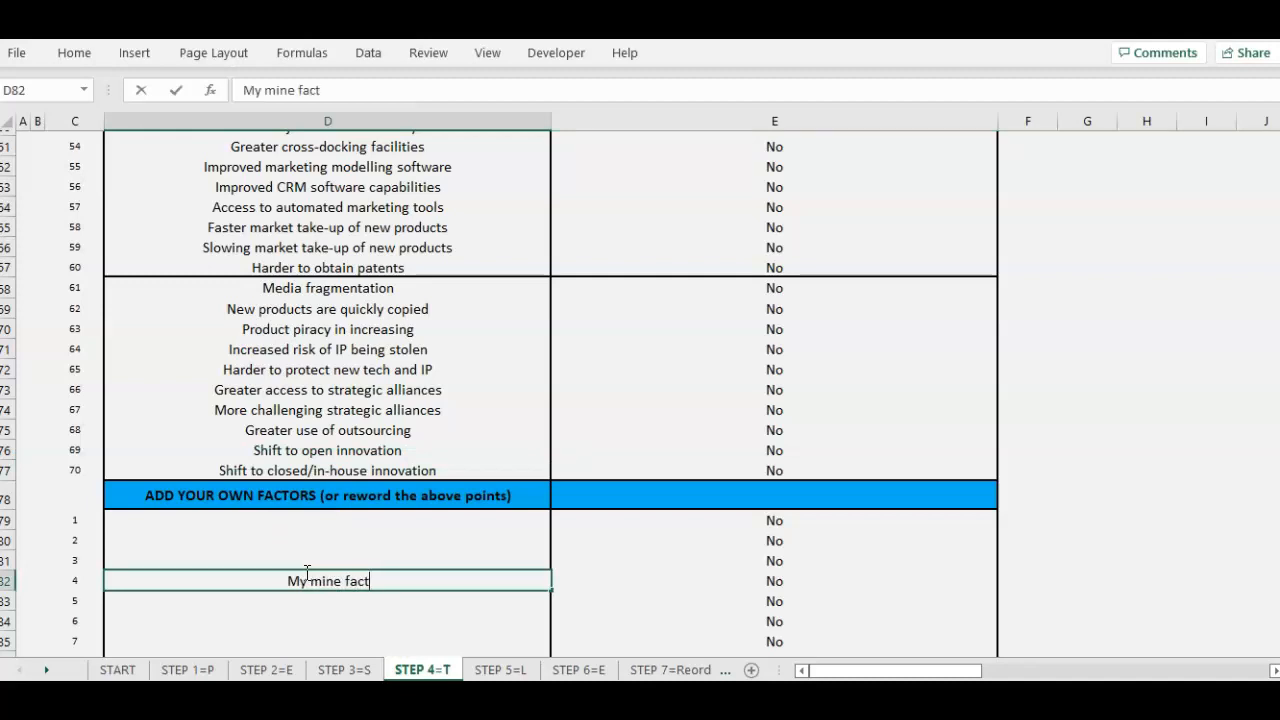
key(Backspace)
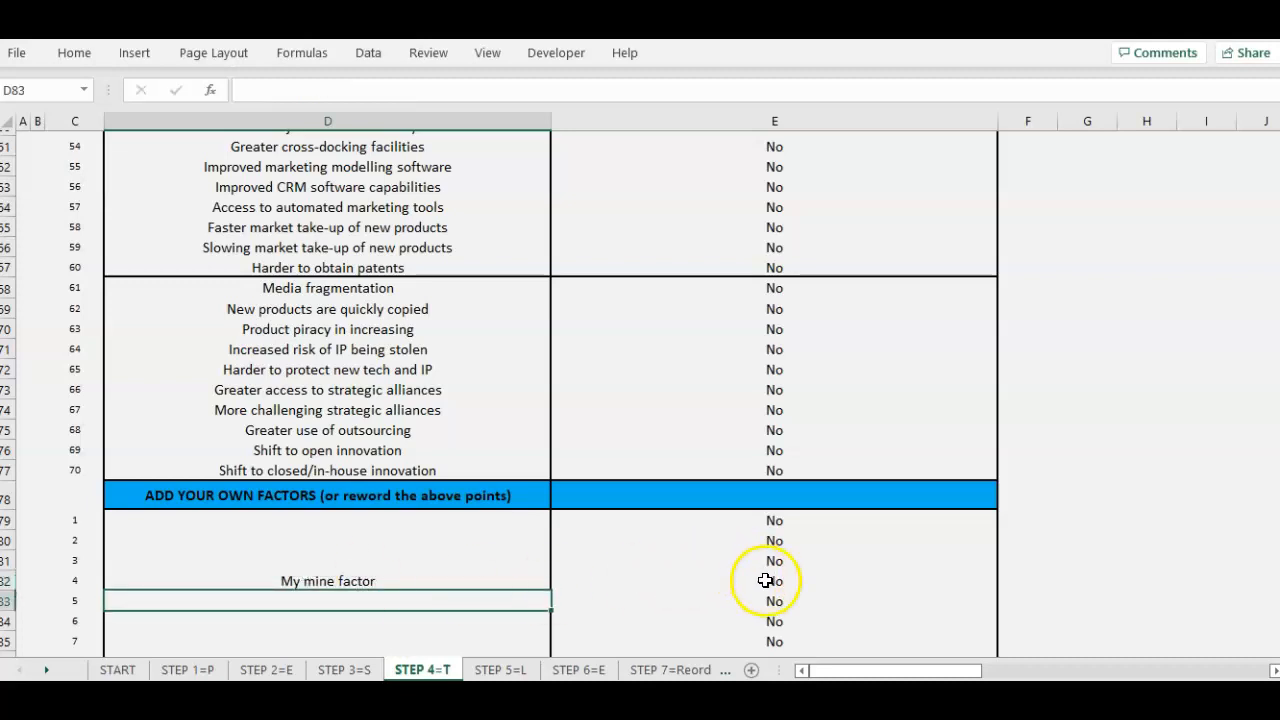
Set My mine factor to Yes in the PESTLE, then go to the legal factors sheet
click(1005, 581)
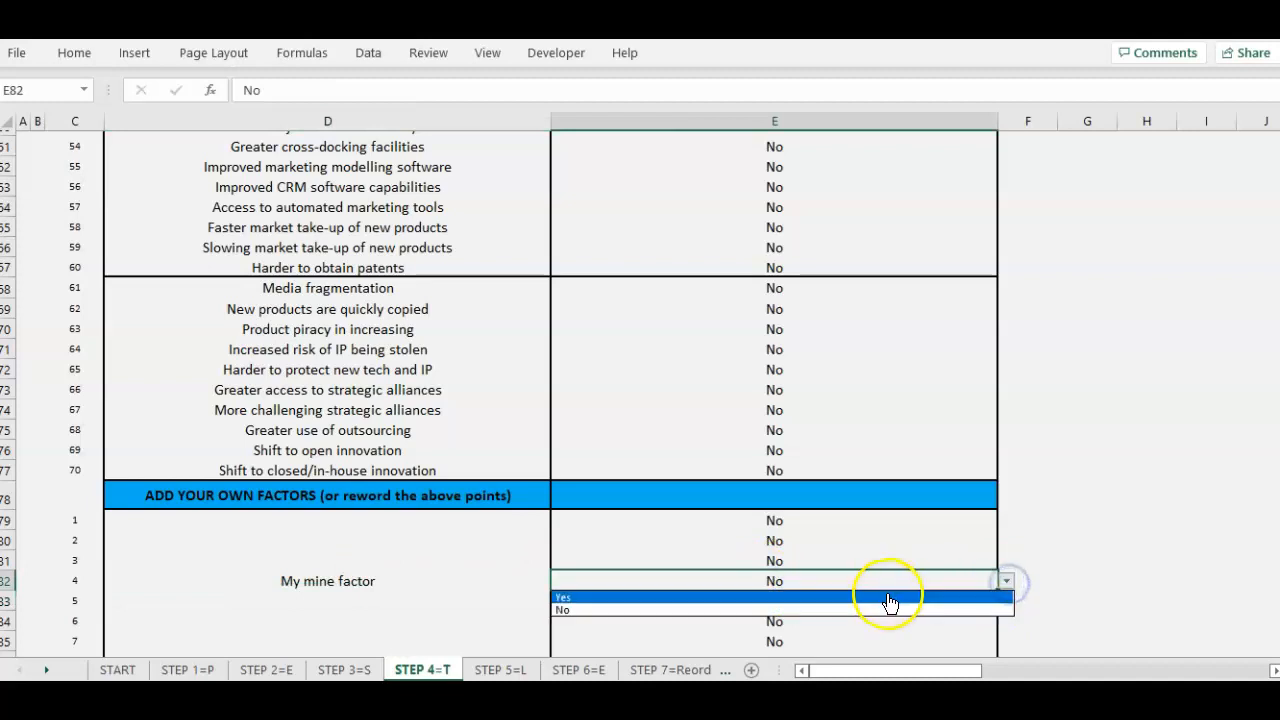
click(563, 597)
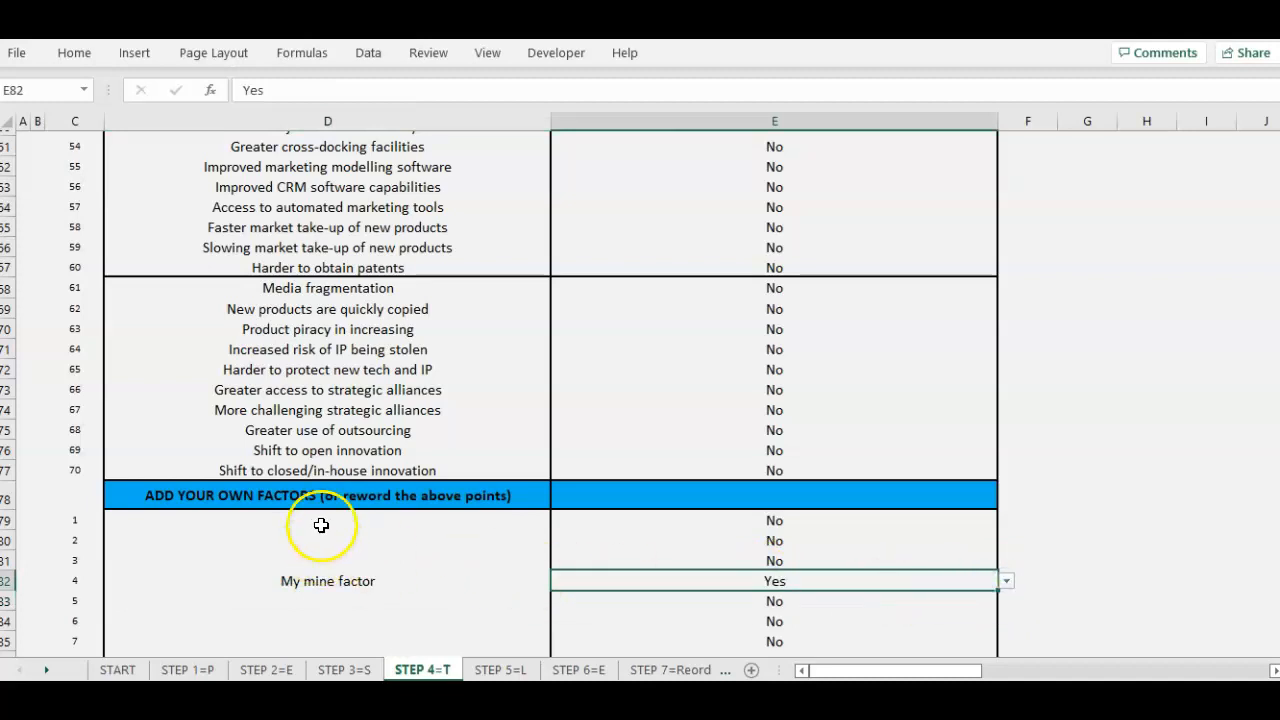
scroll(down, 3)
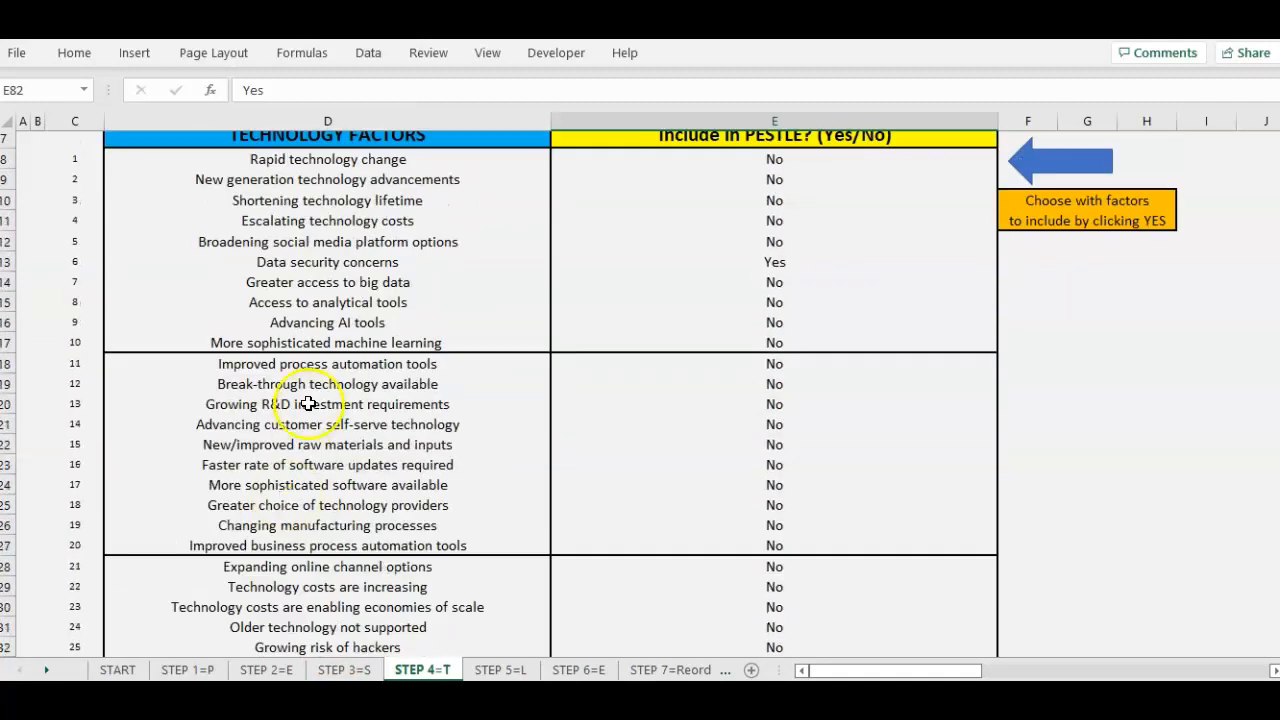
click(500, 670)
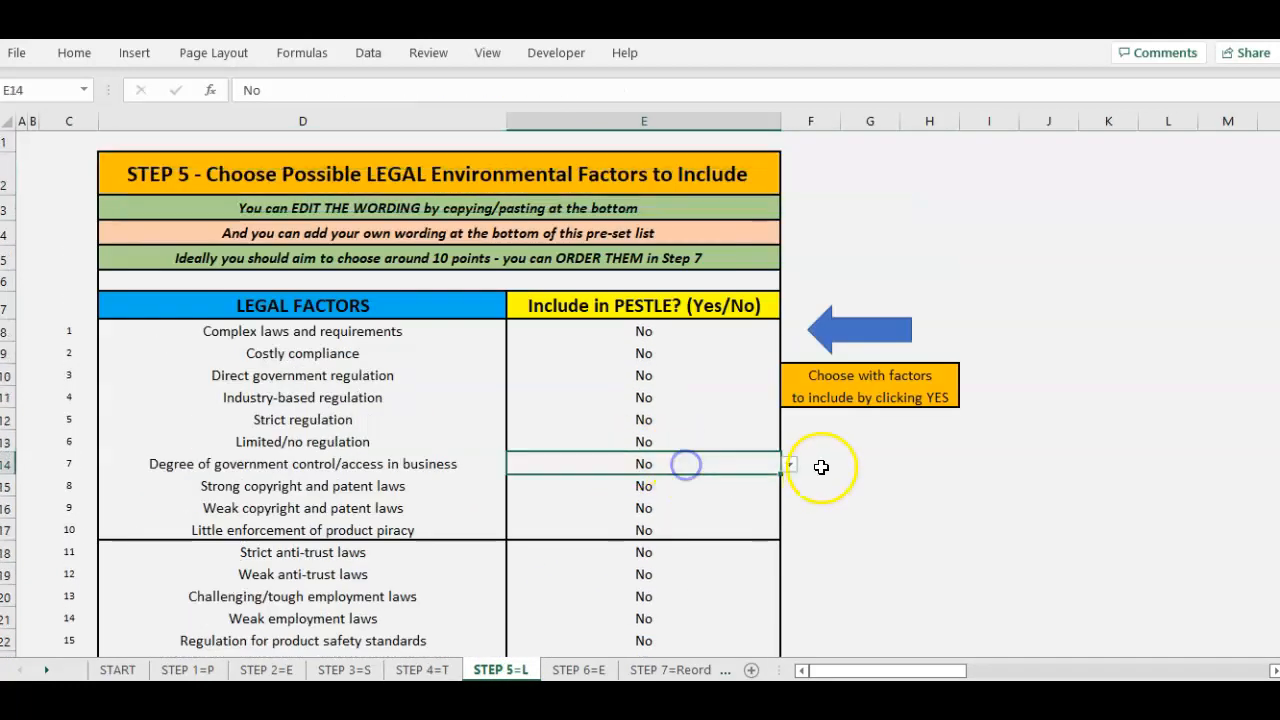
Set Degree of government control/access in business and Scarcity of clean water to Yes
click(789, 464)
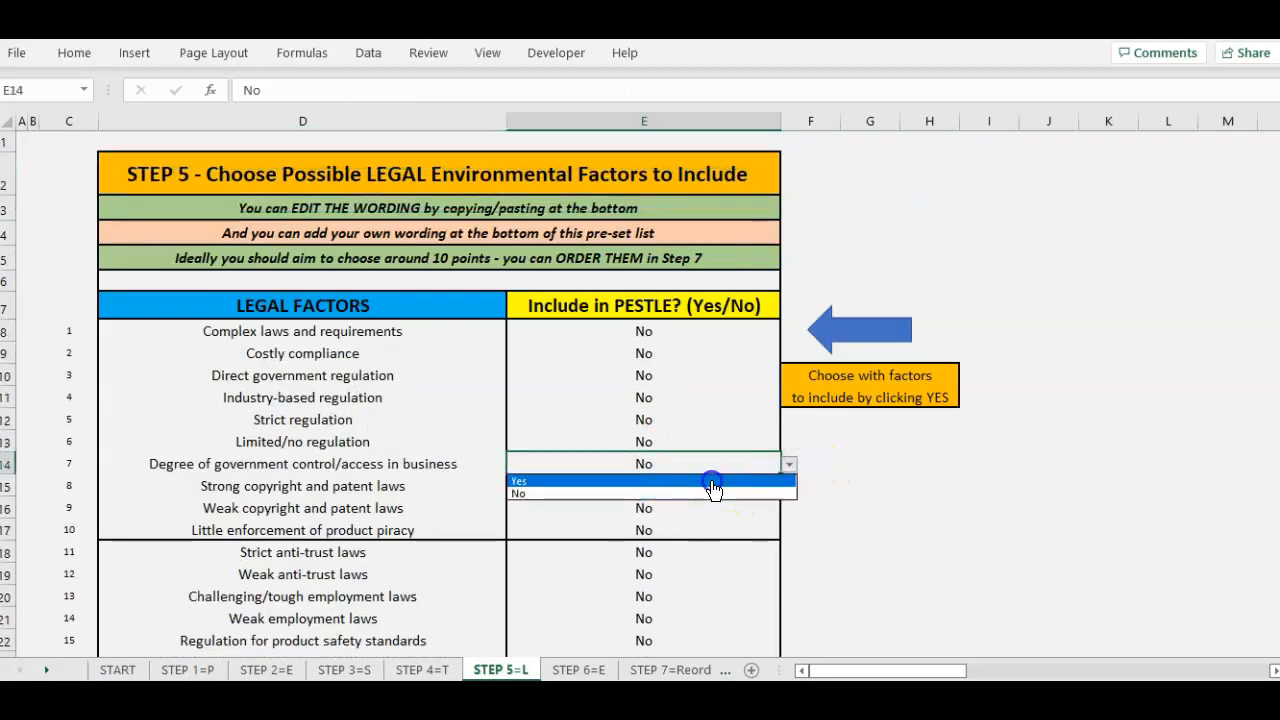
click(518, 481)
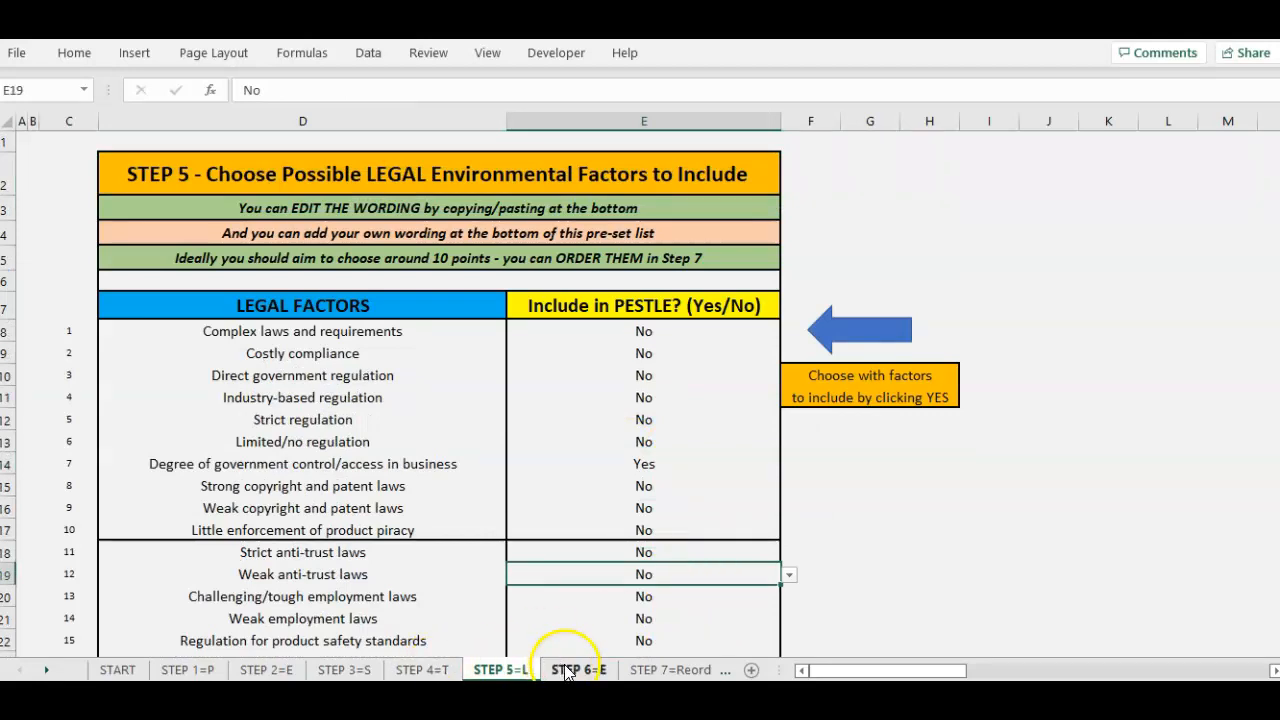
click(578, 670)
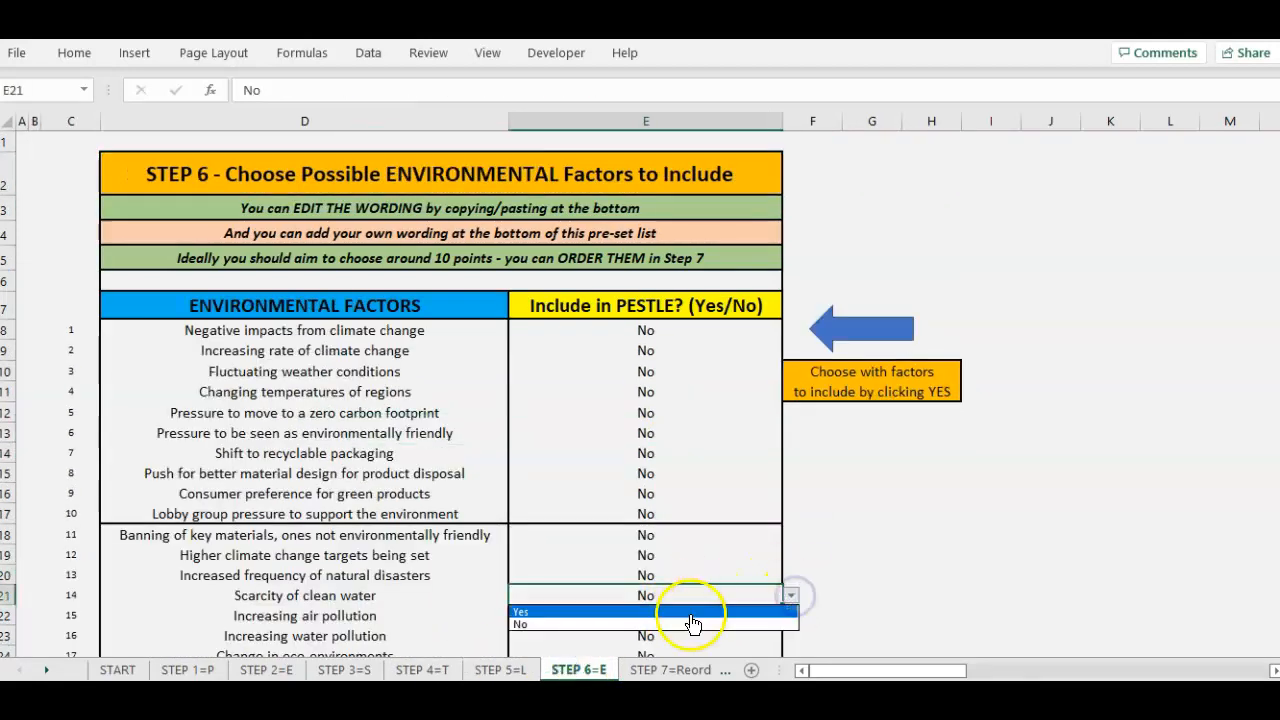
click(520, 611)
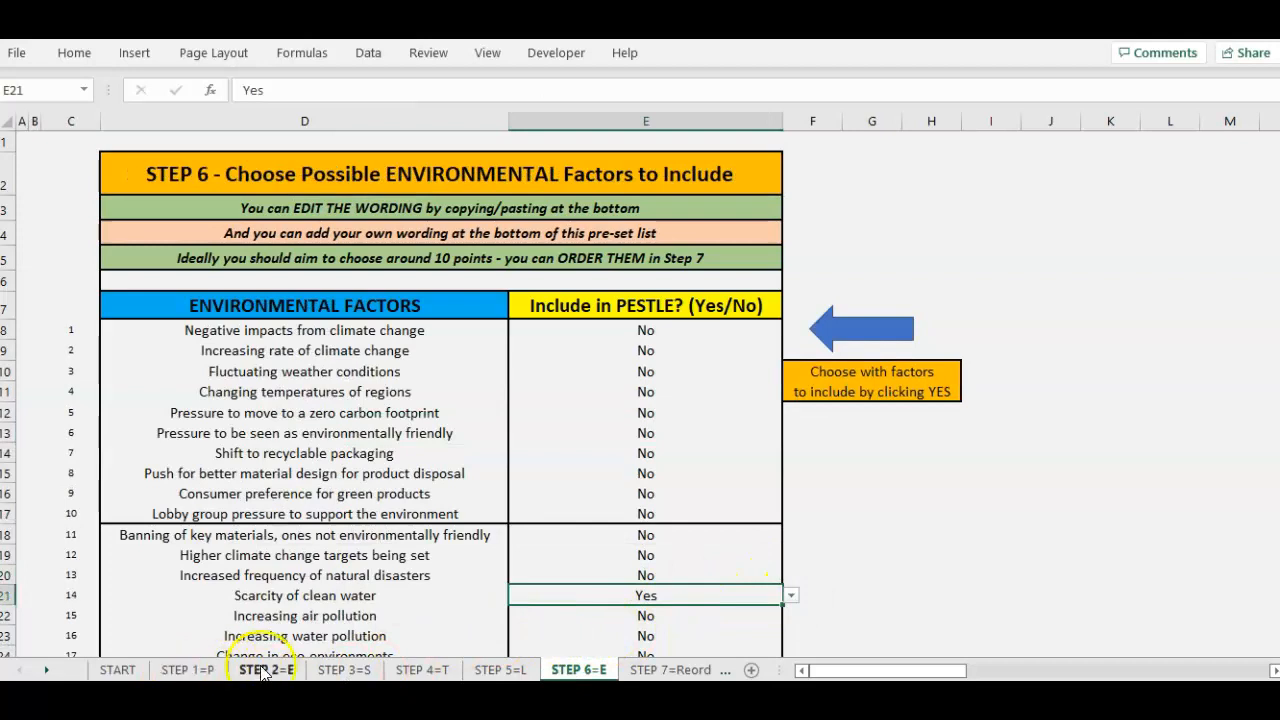
click(613, 669)
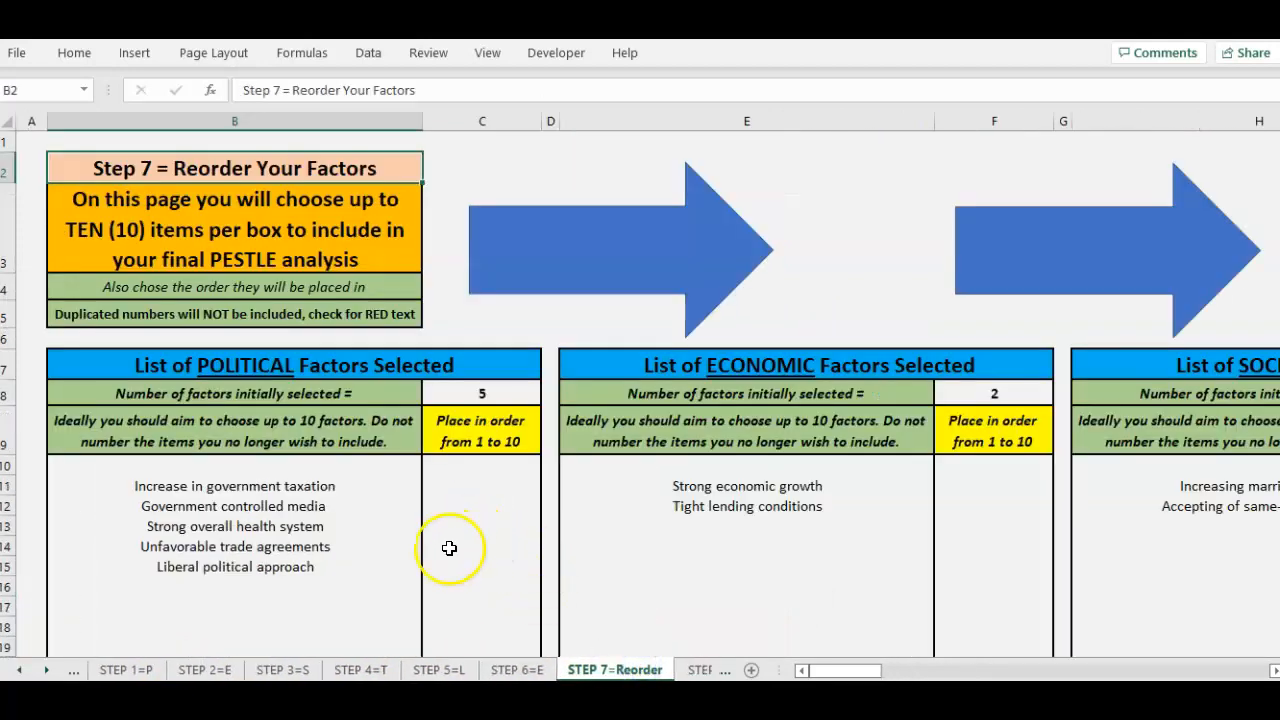
mouse_move(407, 470)
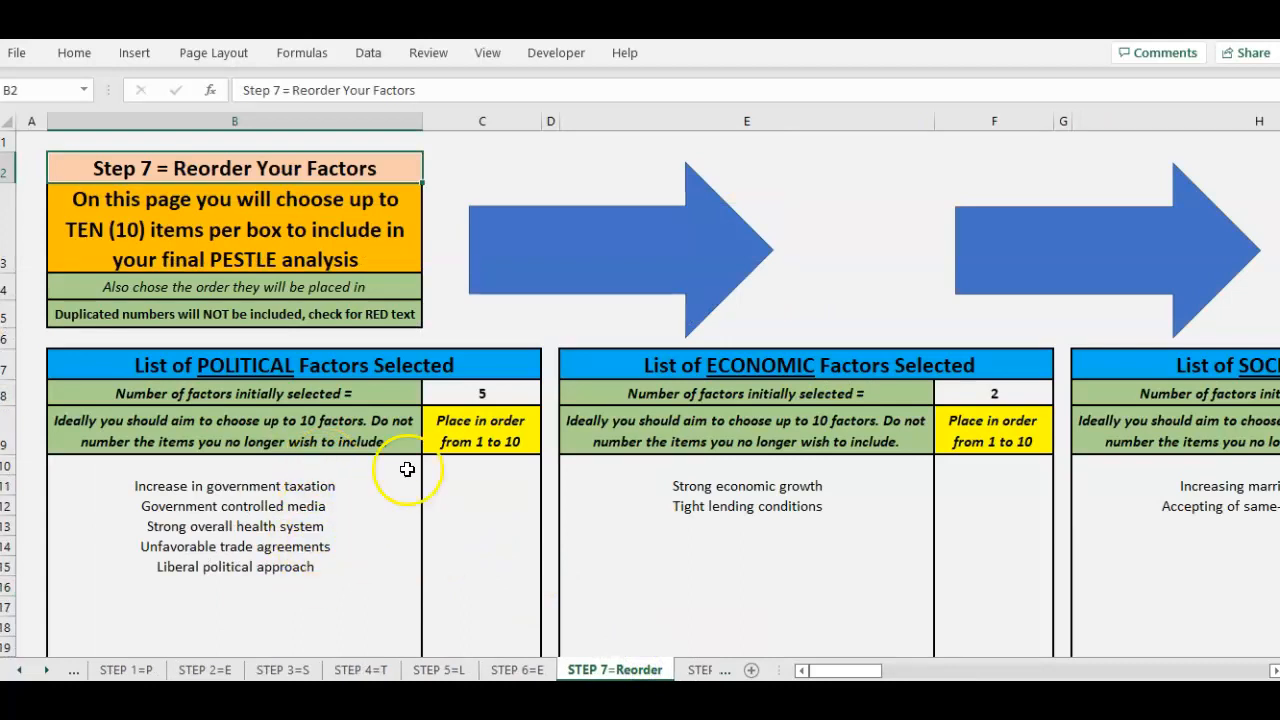
mouse_move(398, 408)
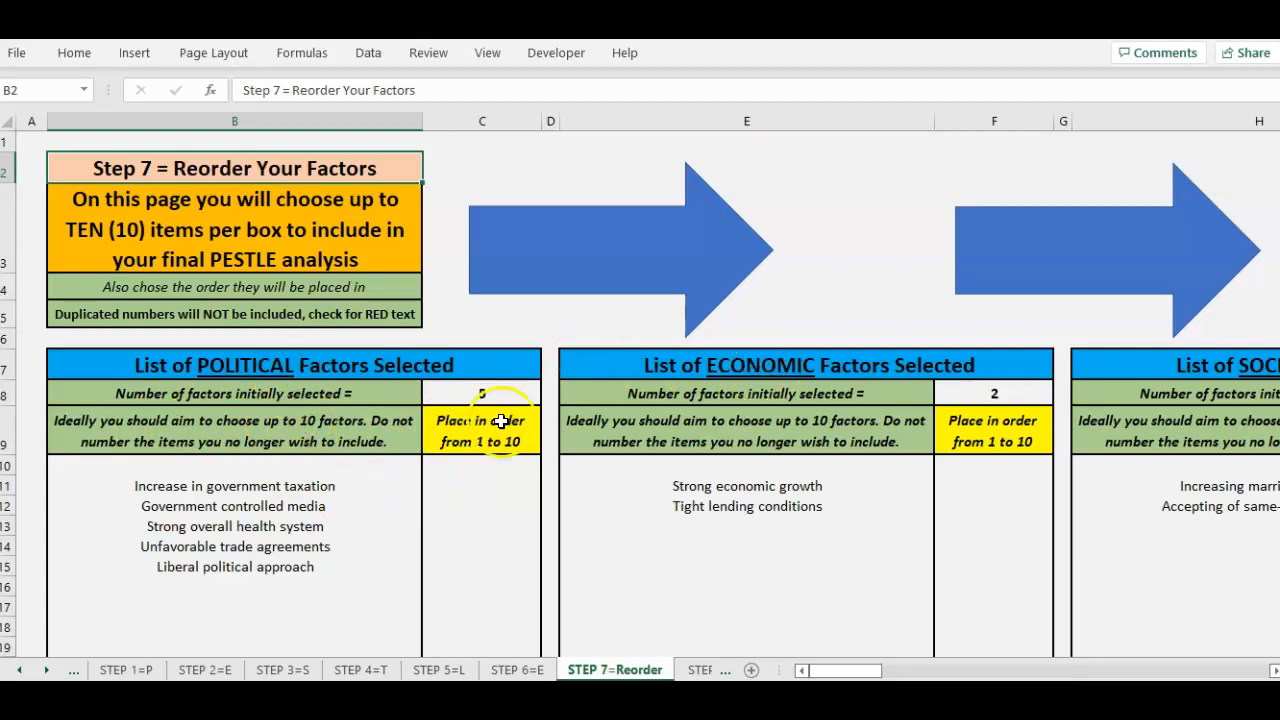
mouse_move(352, 521)
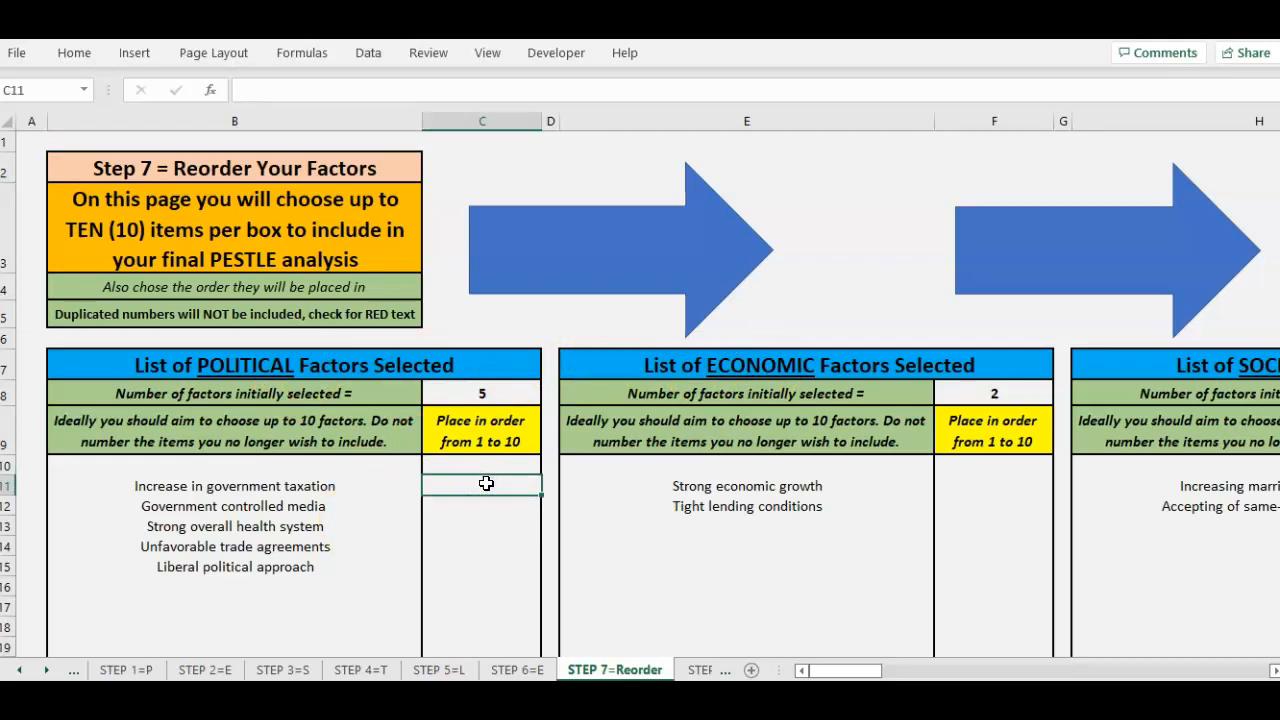
Rank political factors 1, 4, 3, 2, economic 2 and 1, legal and environmental 1
text(1)
click(482, 506)
text(4)
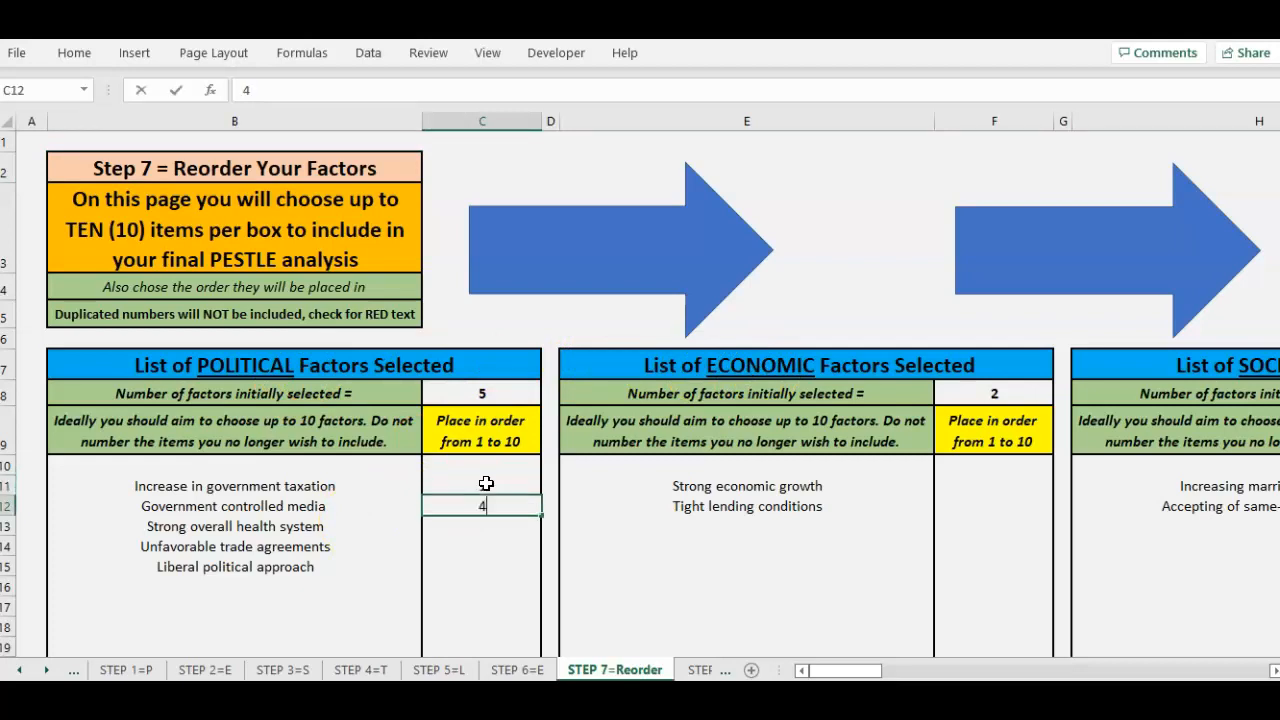
text(3)
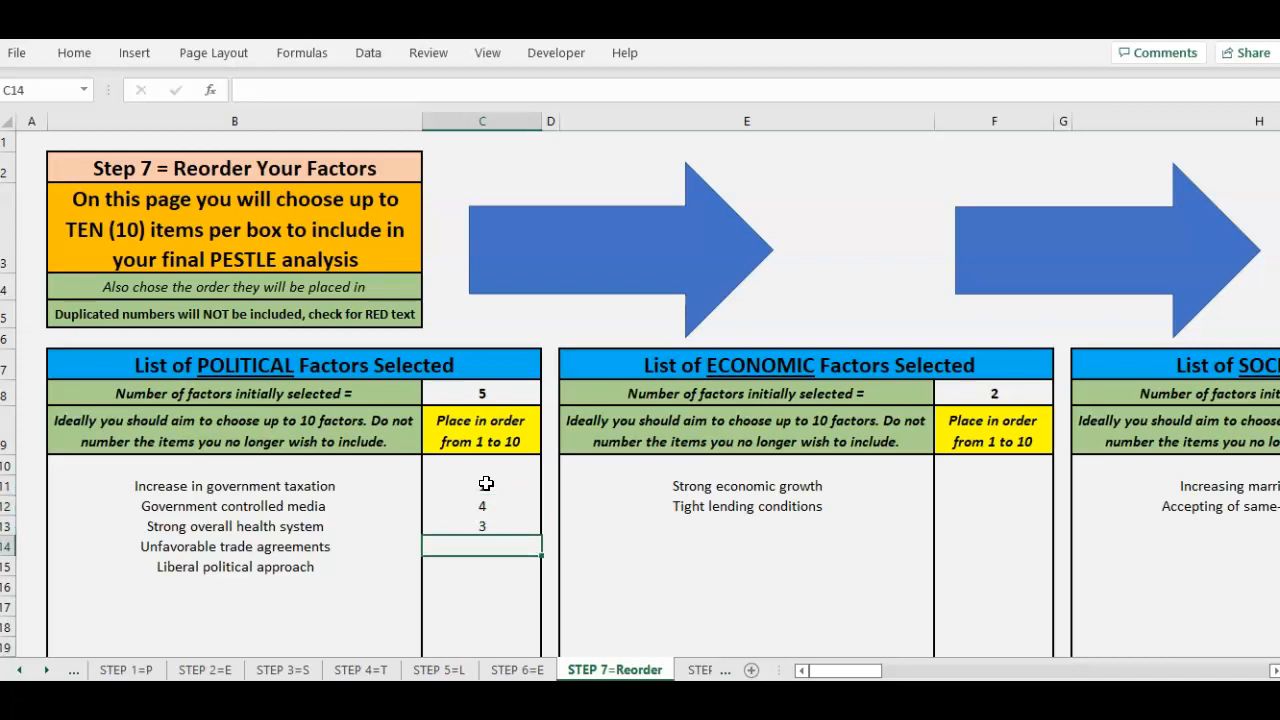
text(2)
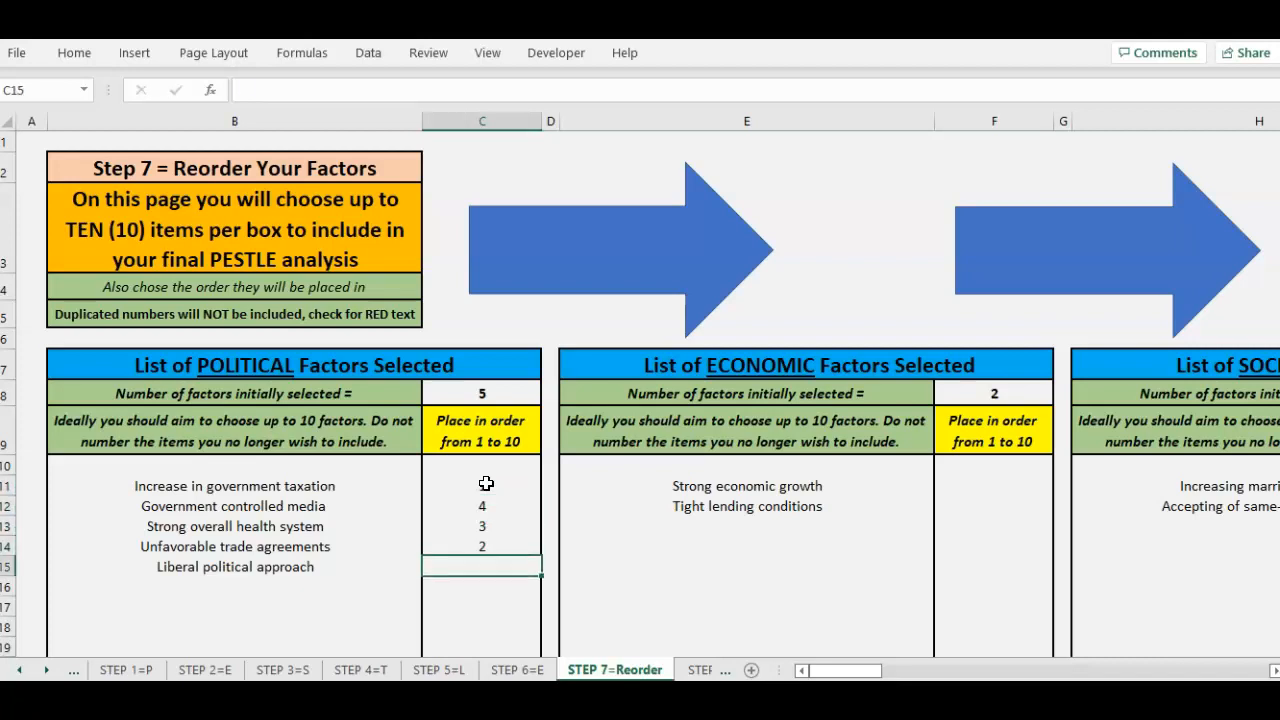
text(1)
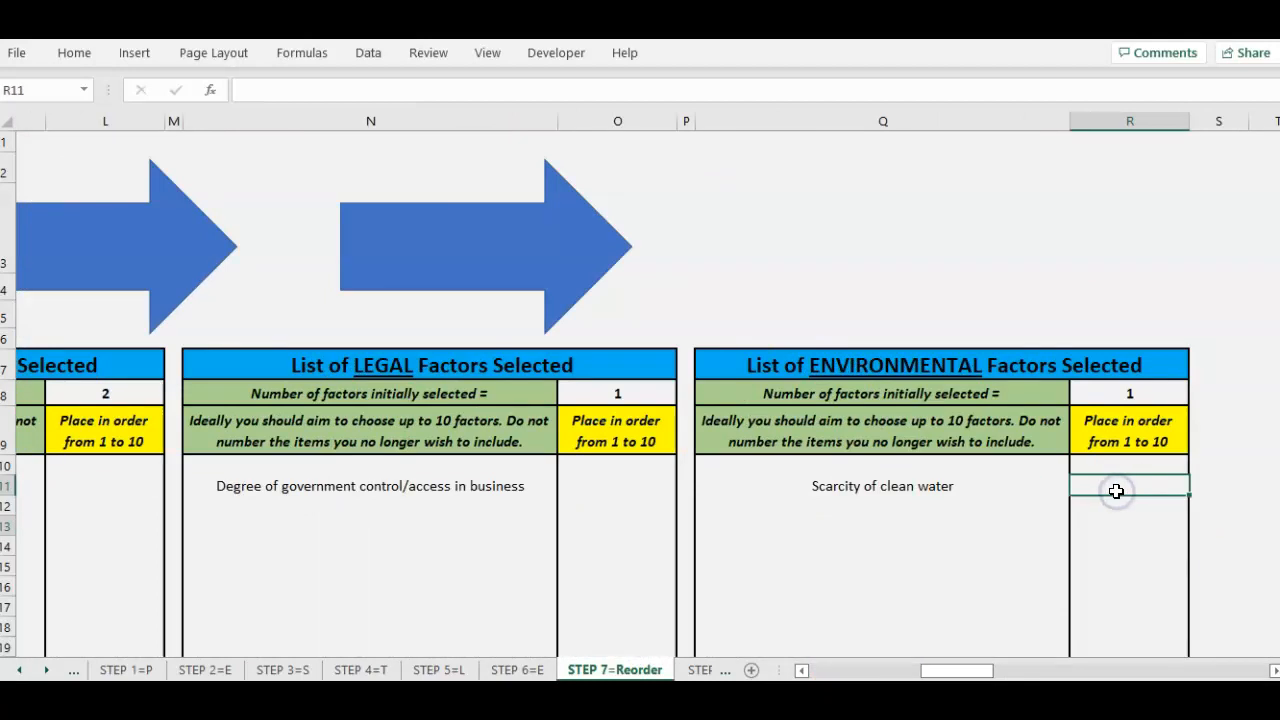
text(1)
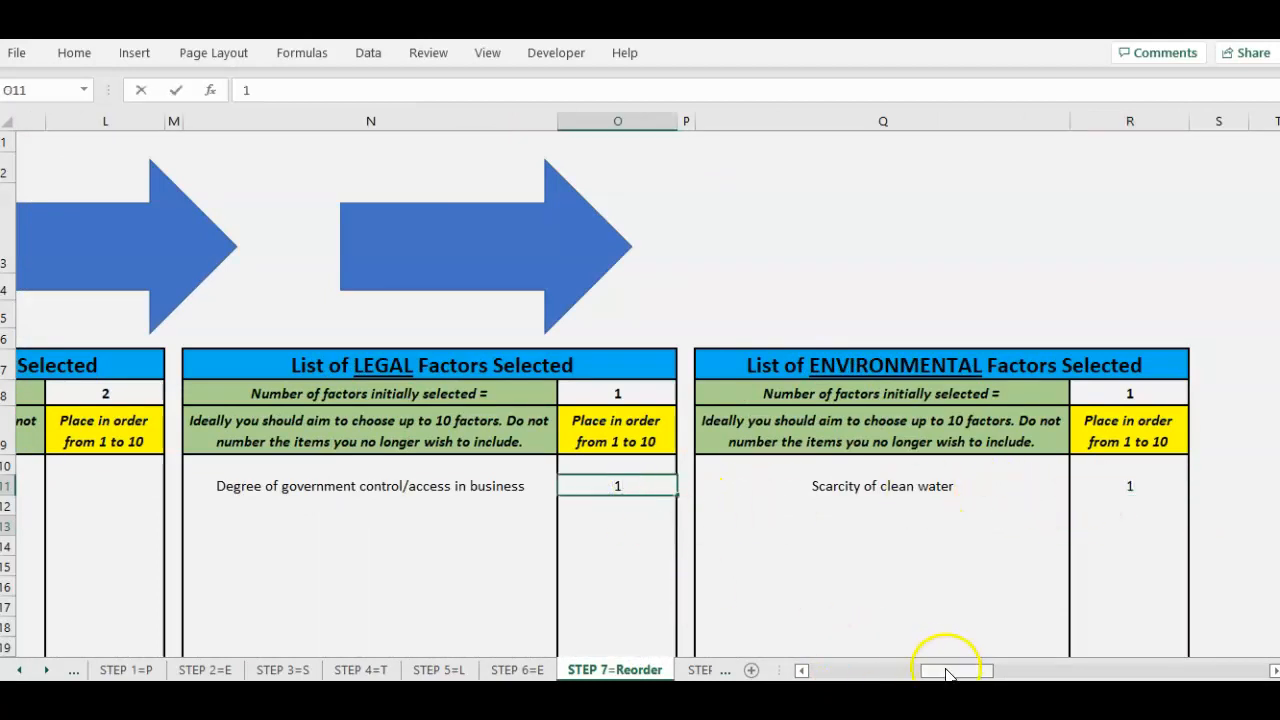
scroll(left, 3)
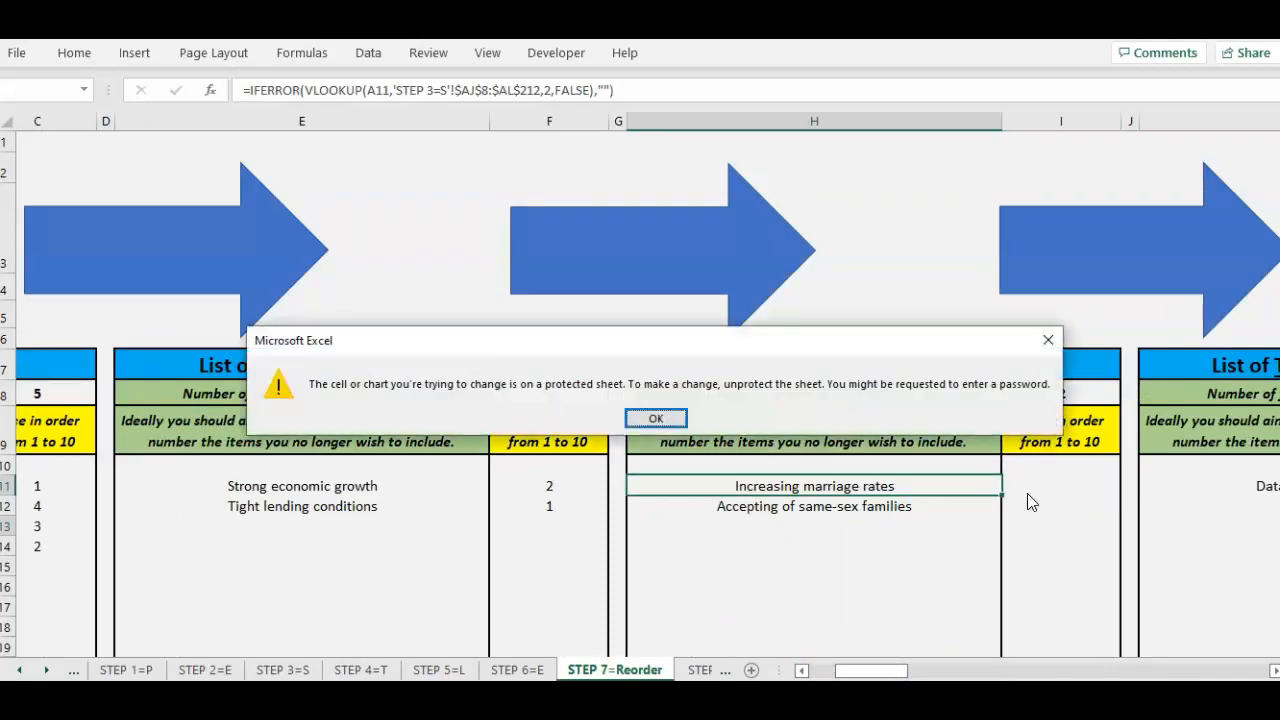
click(656, 417)
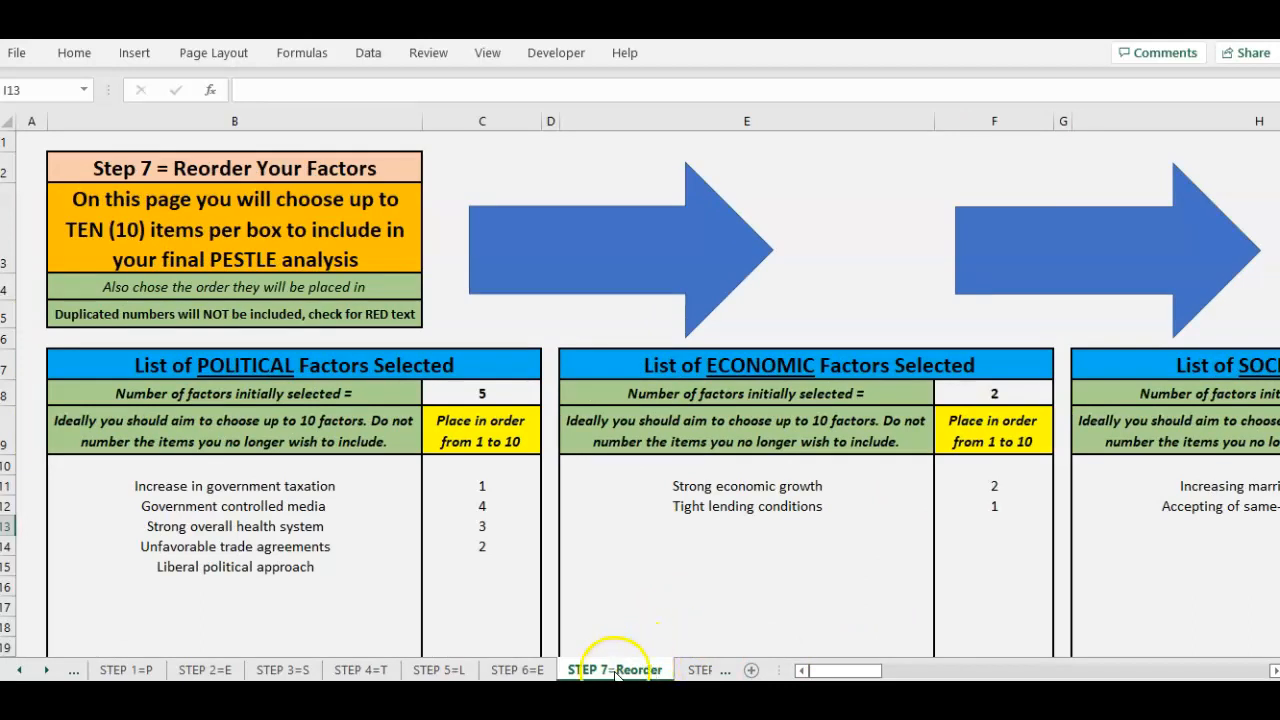
Compare the final PESTLE table against the political factor rankings on the Reorder sheet
click(644, 669)
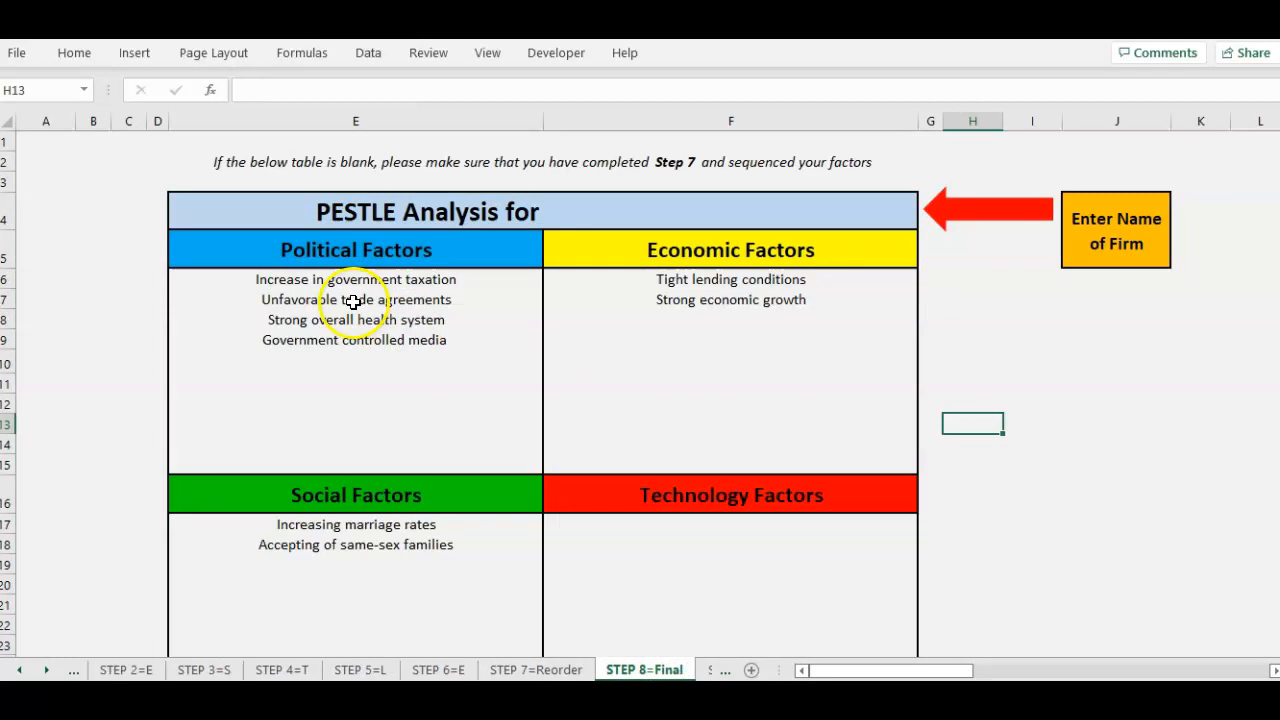
click(355, 279)
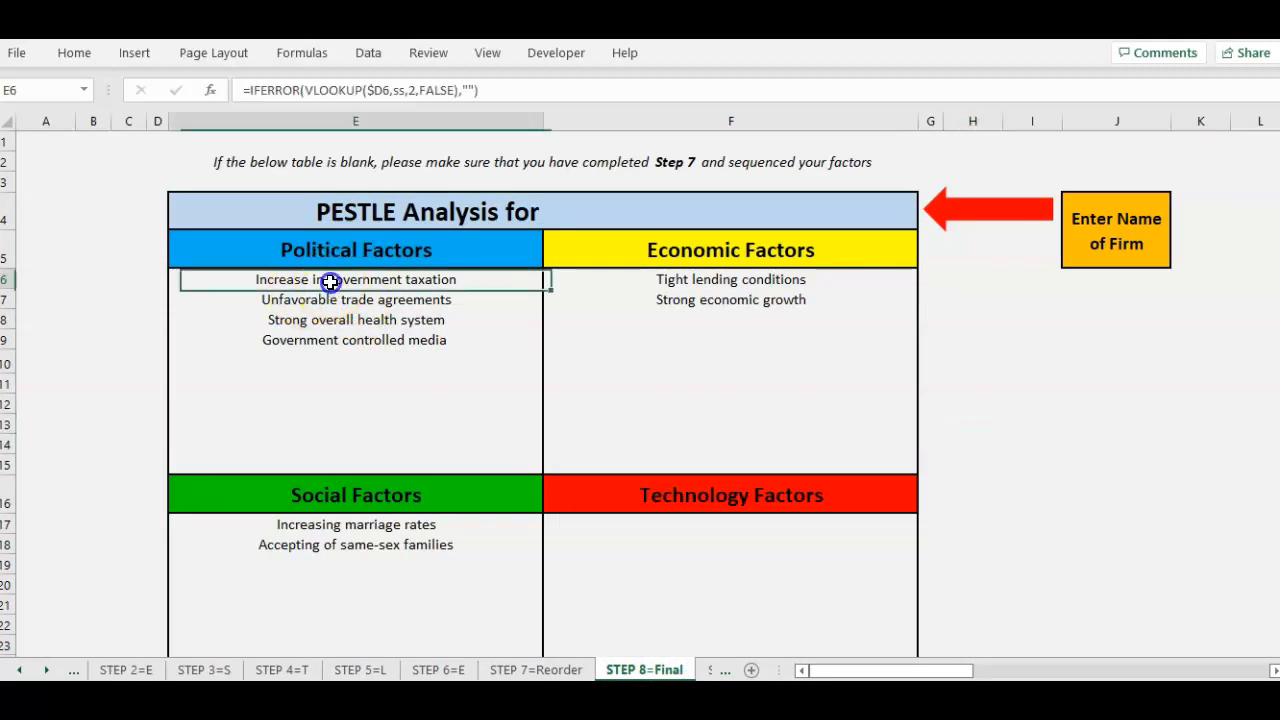
click(536, 669)
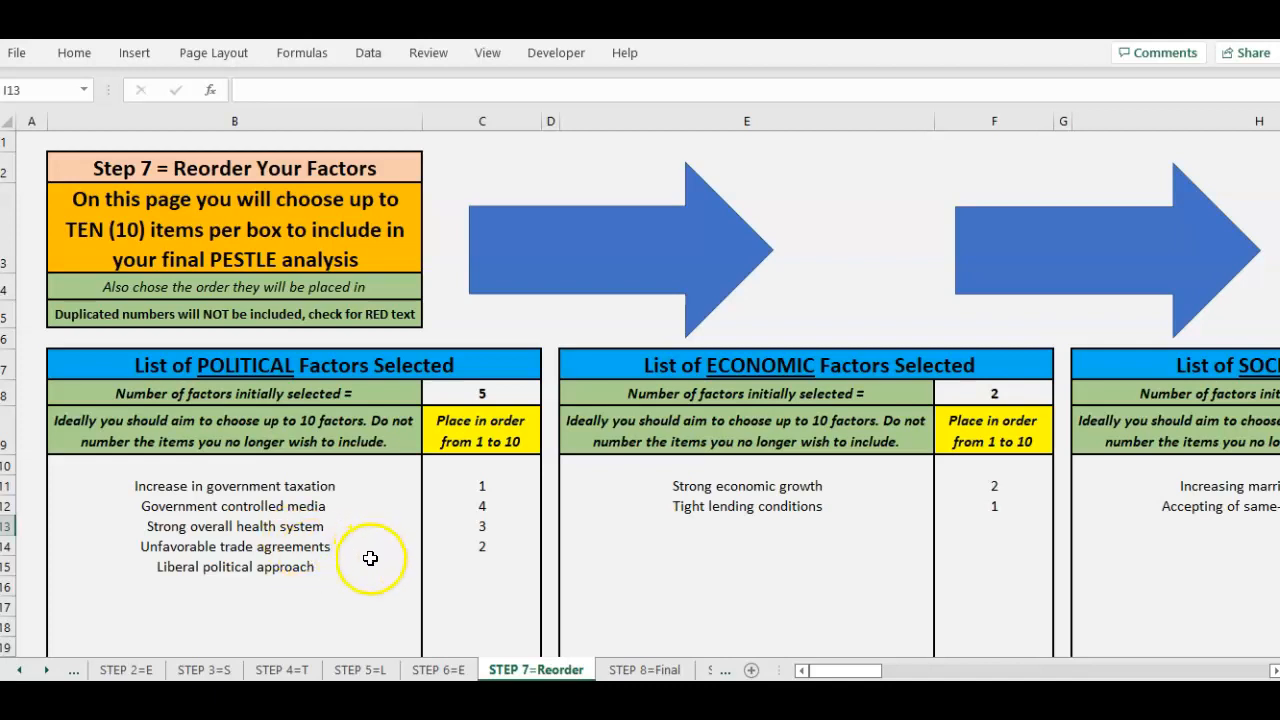
click(481, 486)
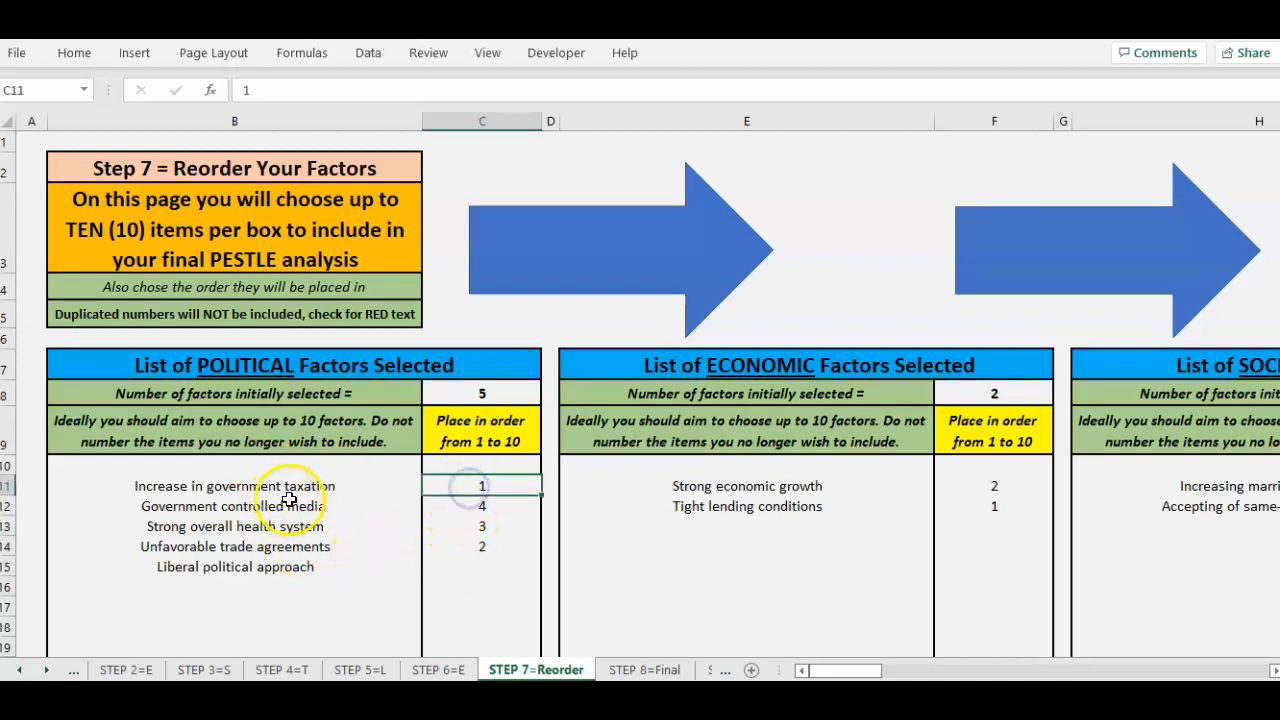
mouse_move(253, 563)
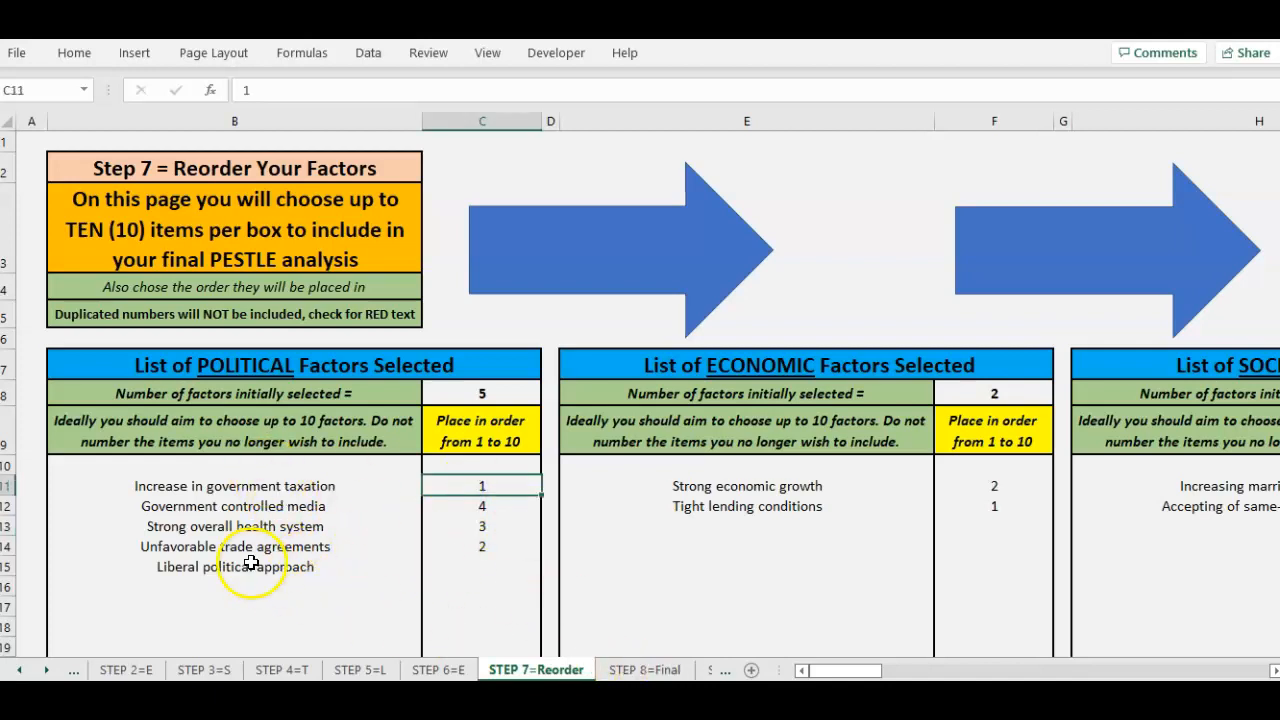
click(644, 669)
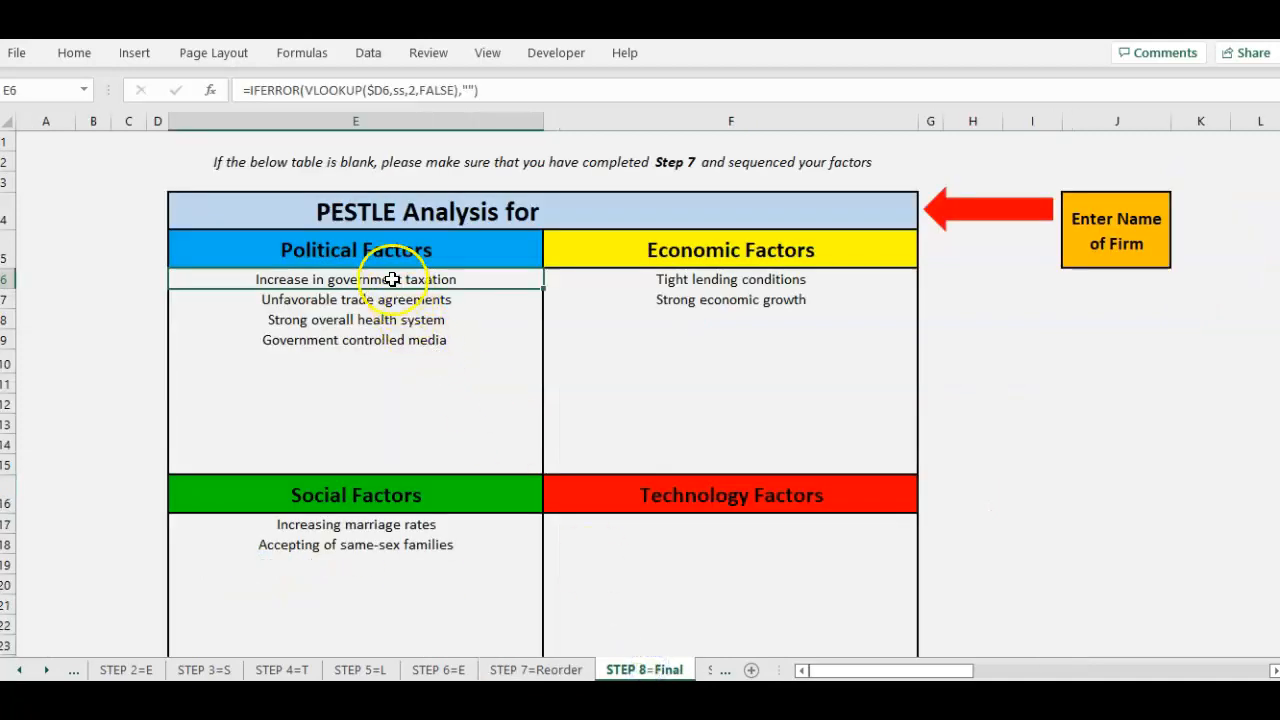
click(535, 669)
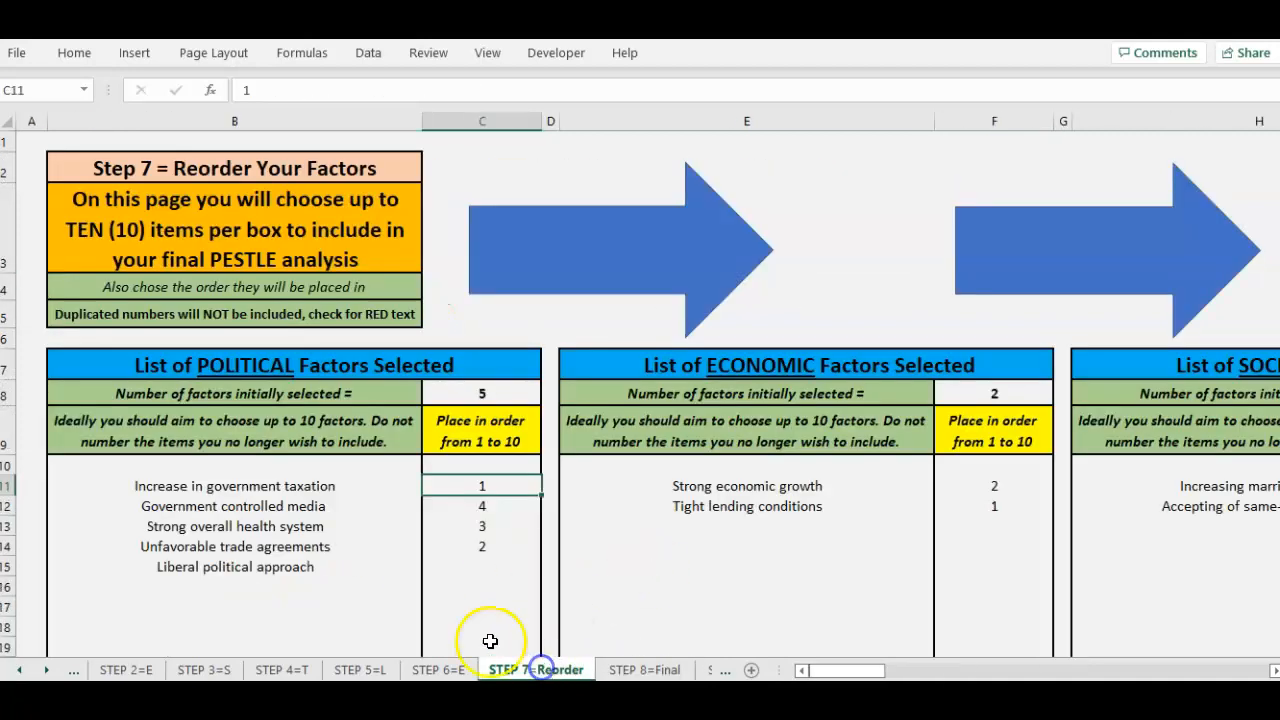
click(475, 545)
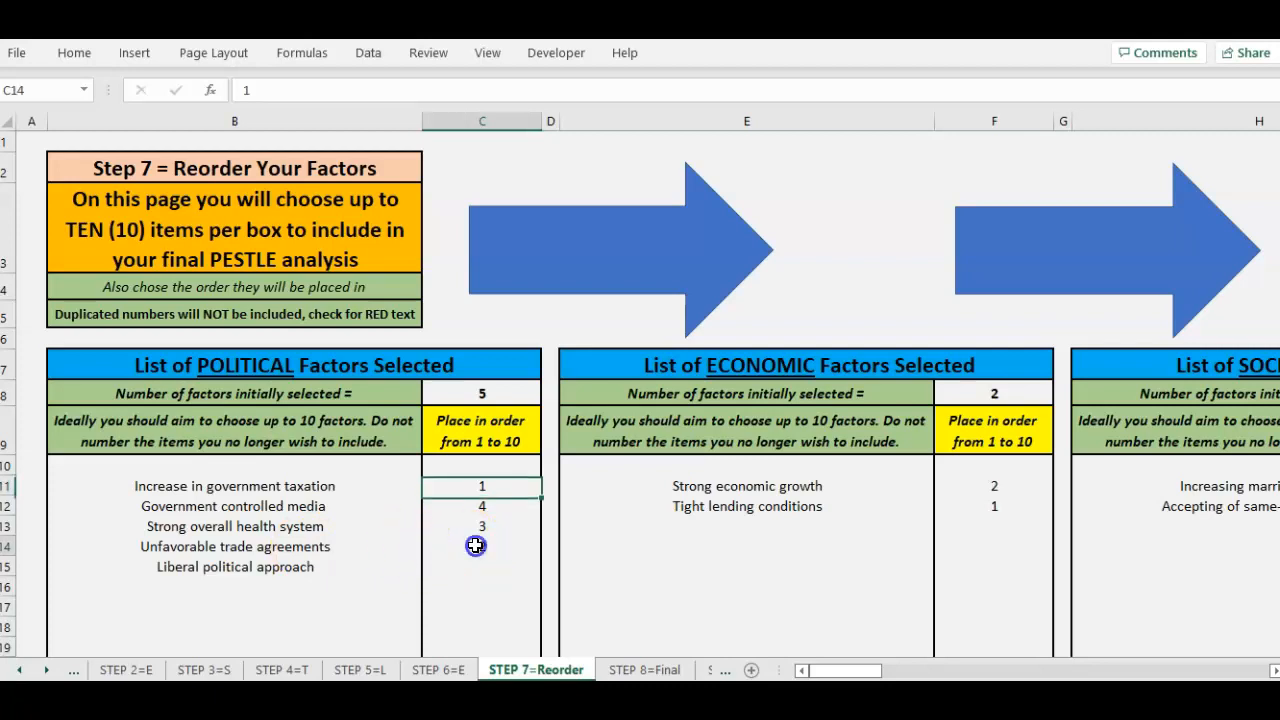
click(644, 669)
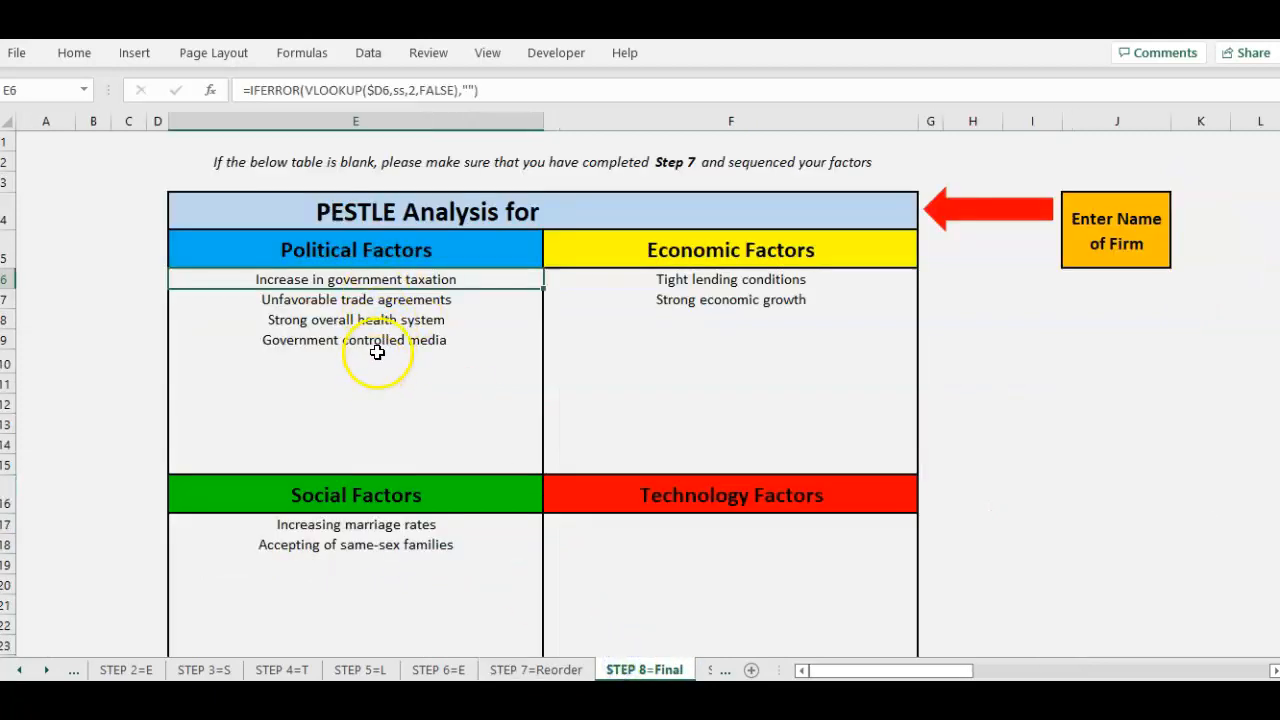
Rank My mine factor 1 among technology factors and review the final table
scroll(down, 3)
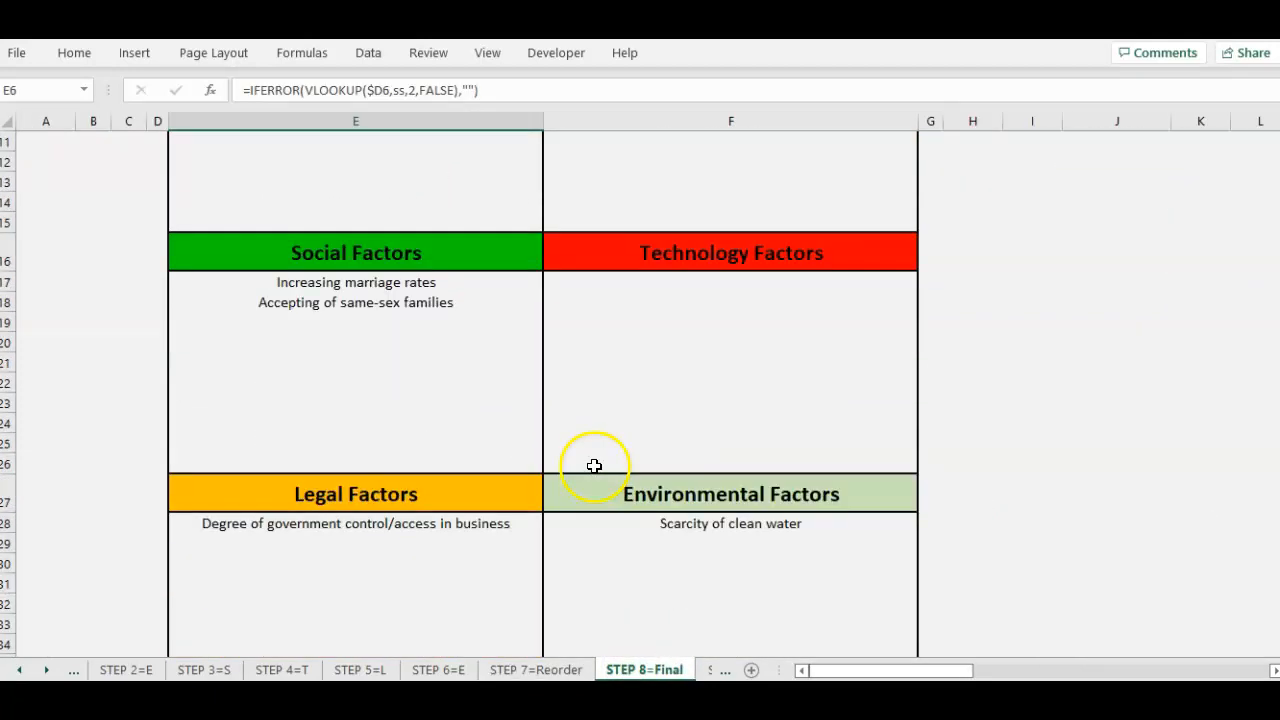
click(535, 670)
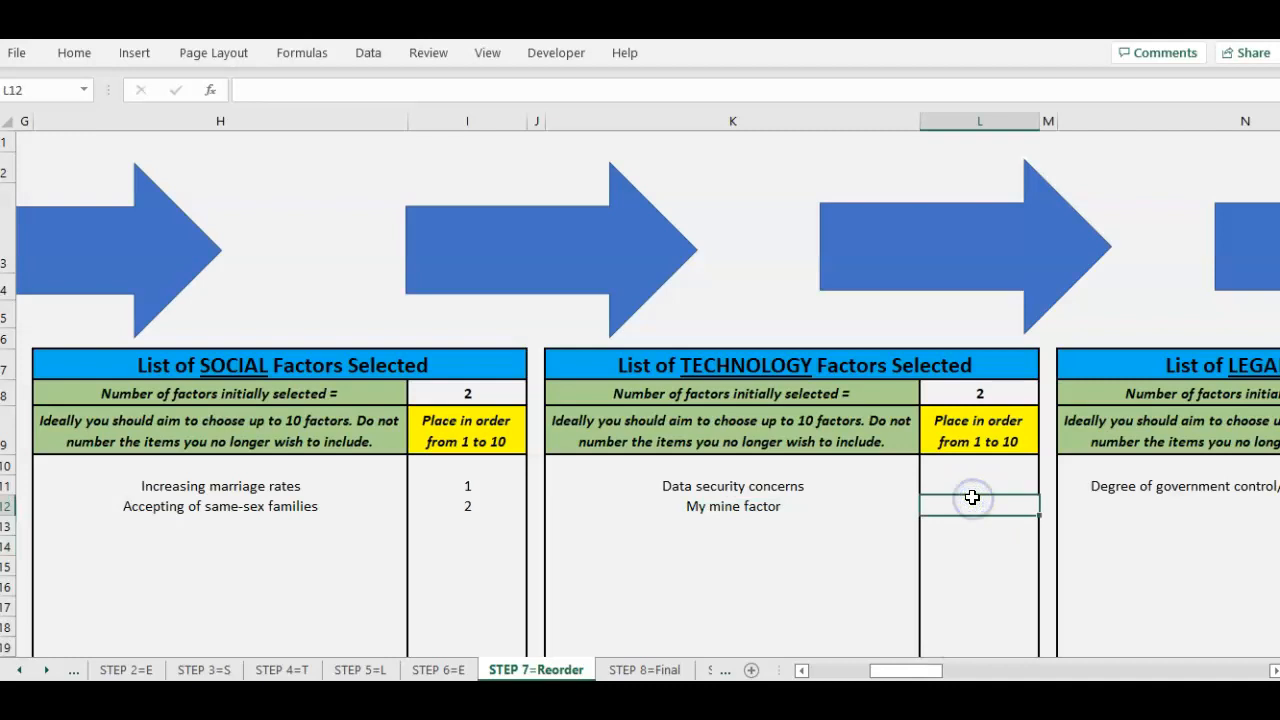
text(1)
click(980, 486)
text(2)
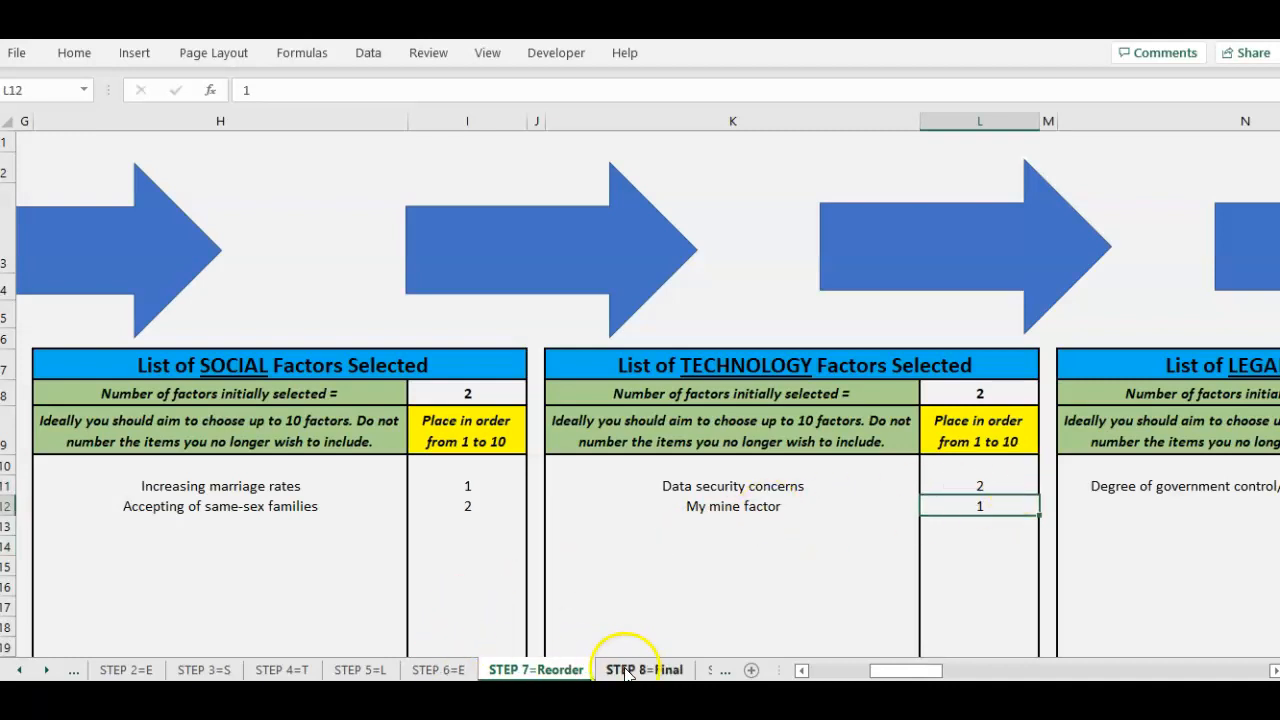
click(643, 670)
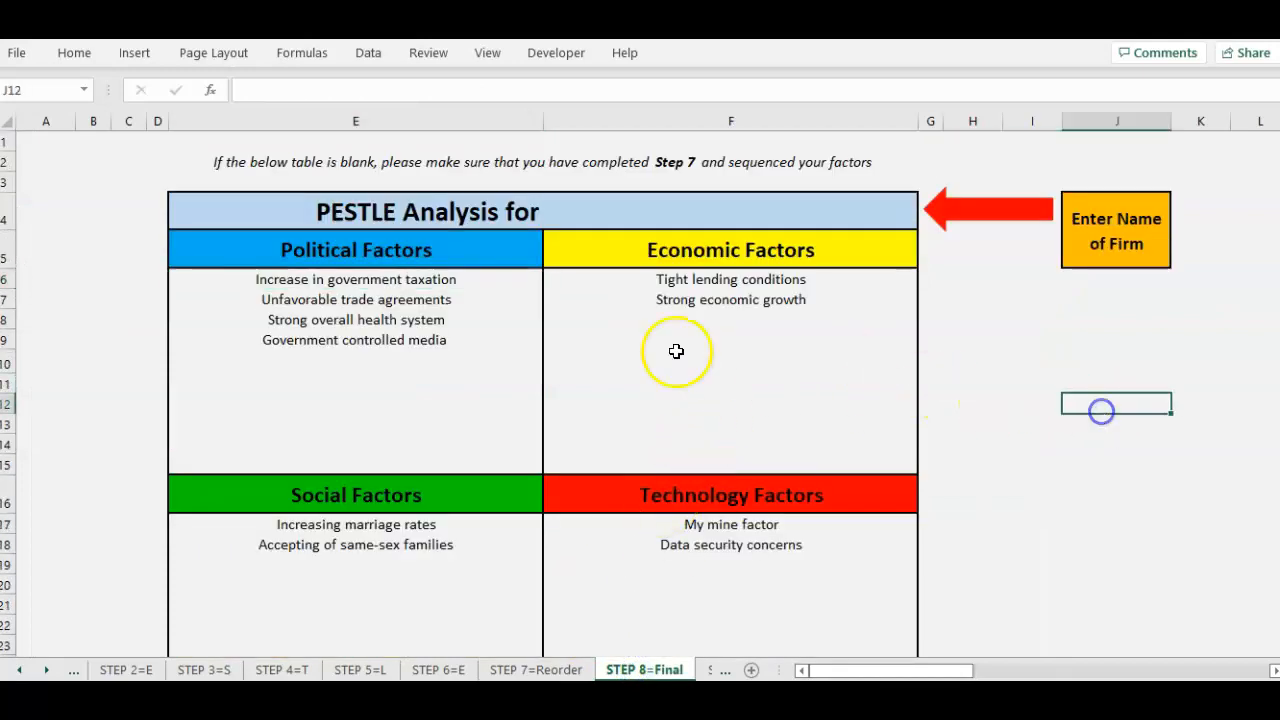
Enter 'My Firm' in title cell F4, correcting the 'My Frim' typo
click(655, 223)
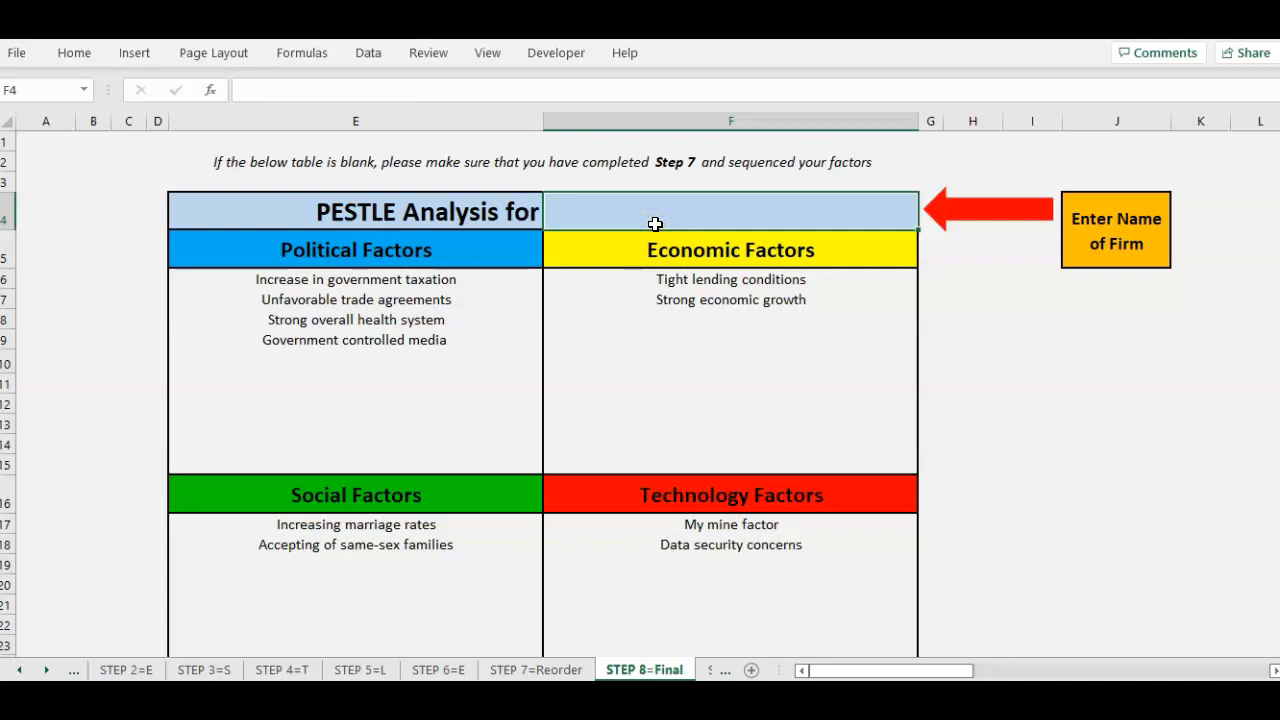
text(My Fr)
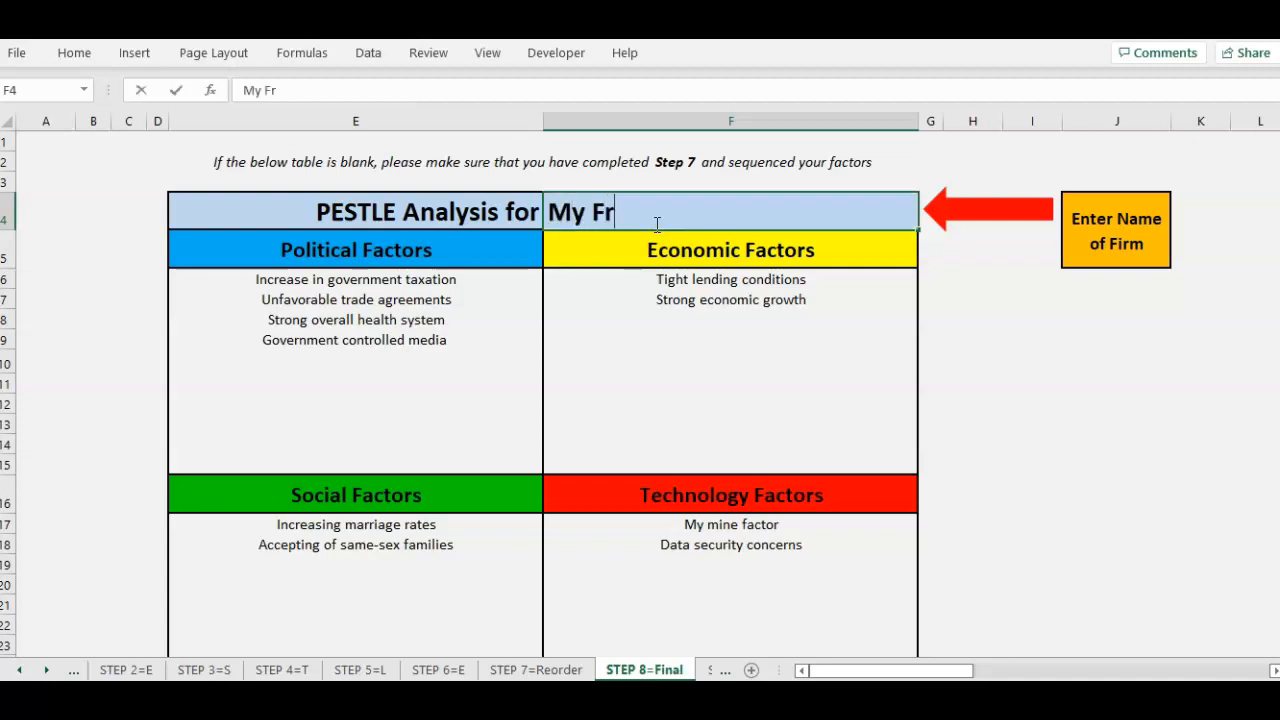
text(im)
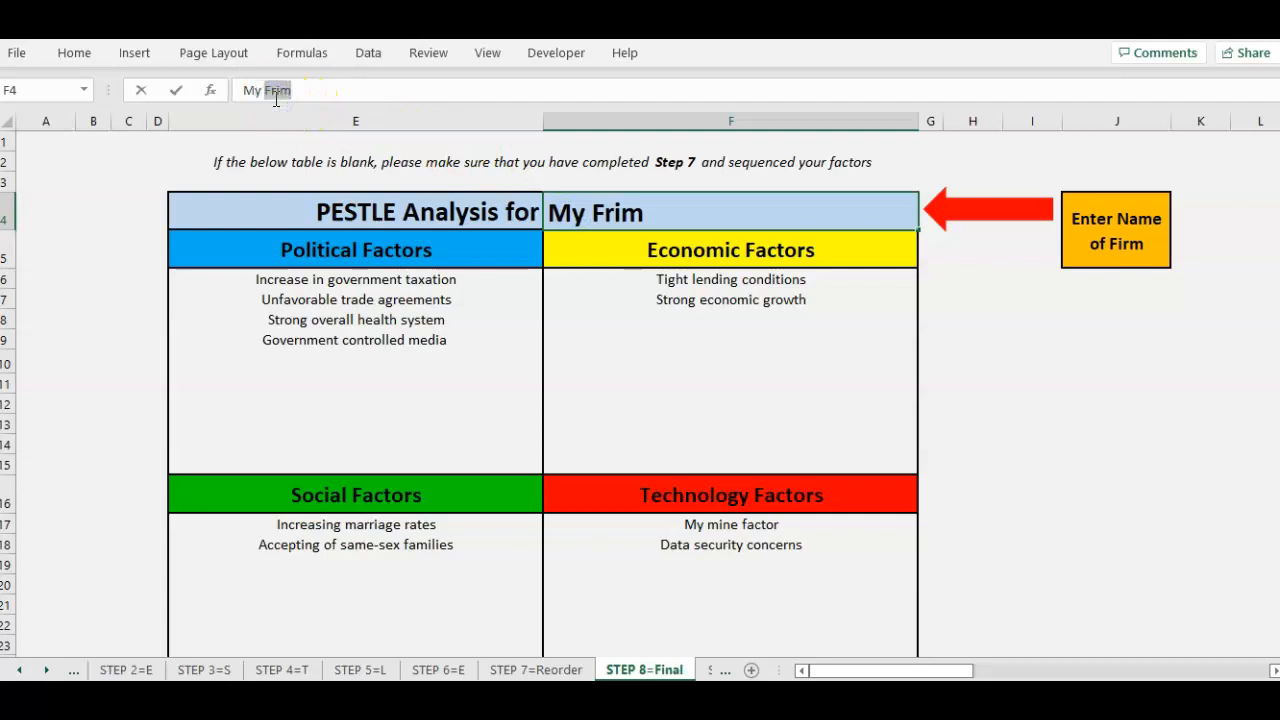
click(594, 253)
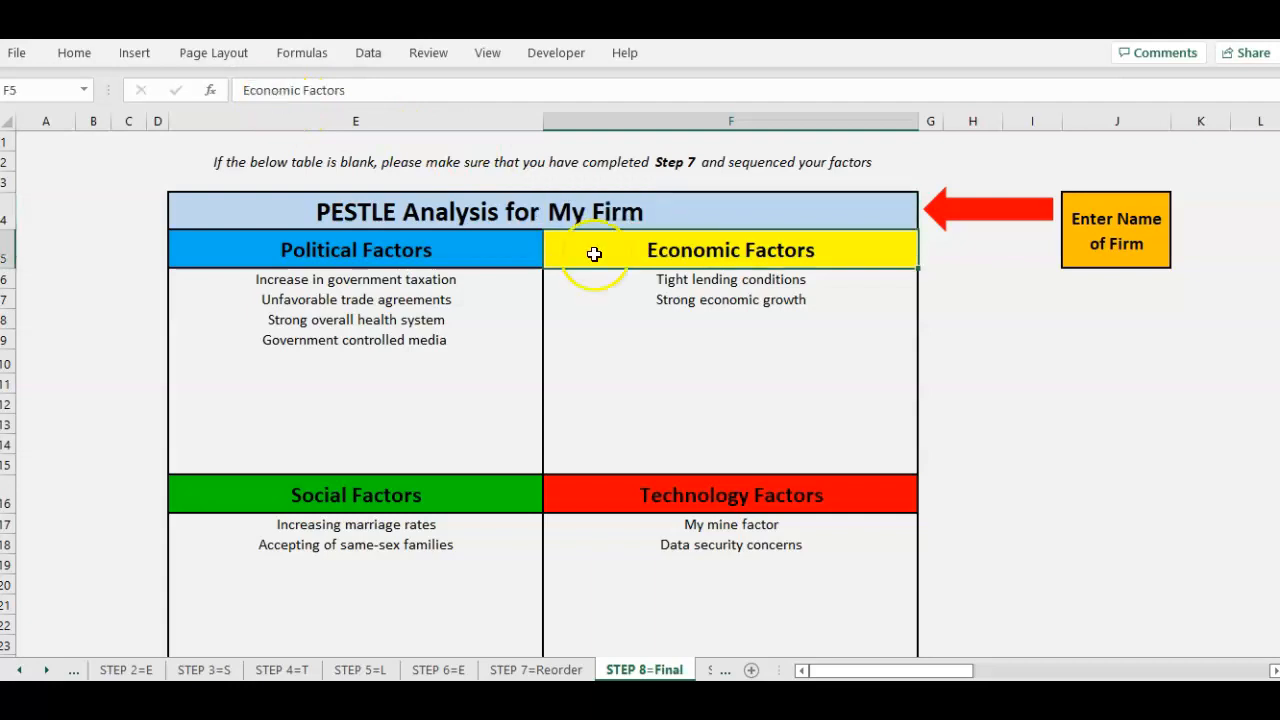
mouse_move(330, 334)
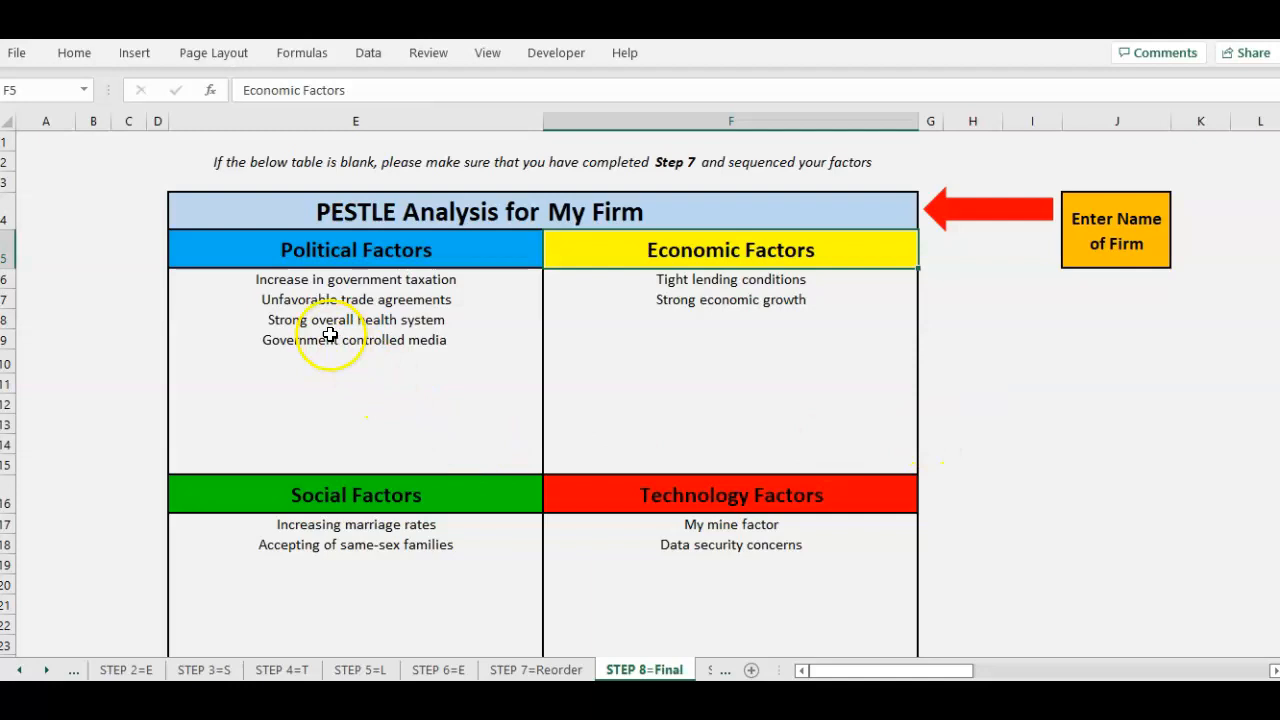
mouse_move(655, 503)
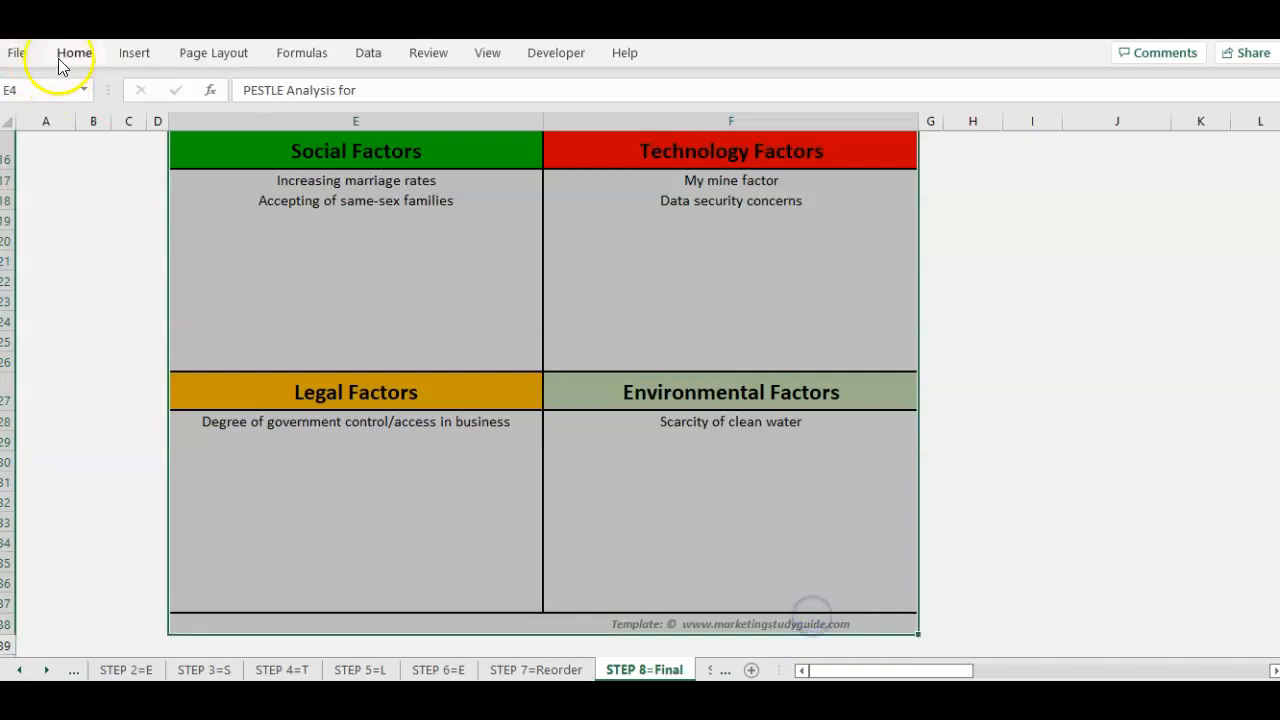
Copy the finished PESTLE table and move to the STEP 9=Edit sheet
click(73, 52)
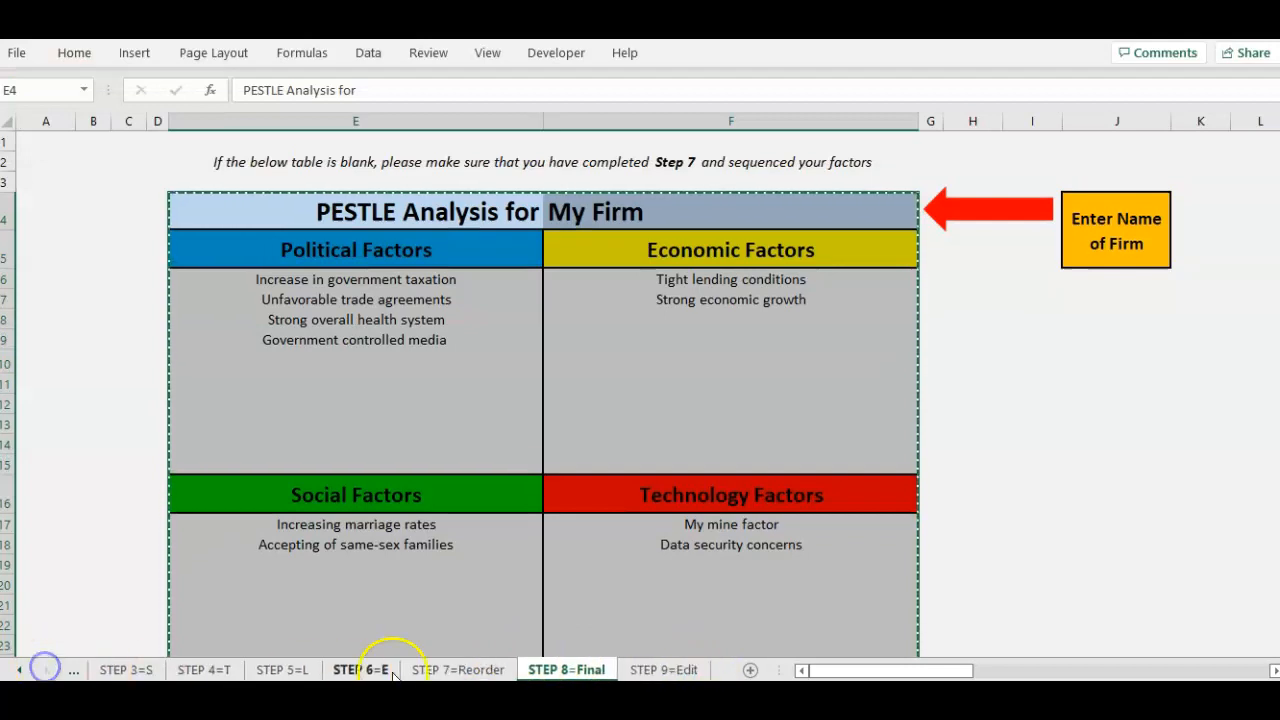
click(663, 669)
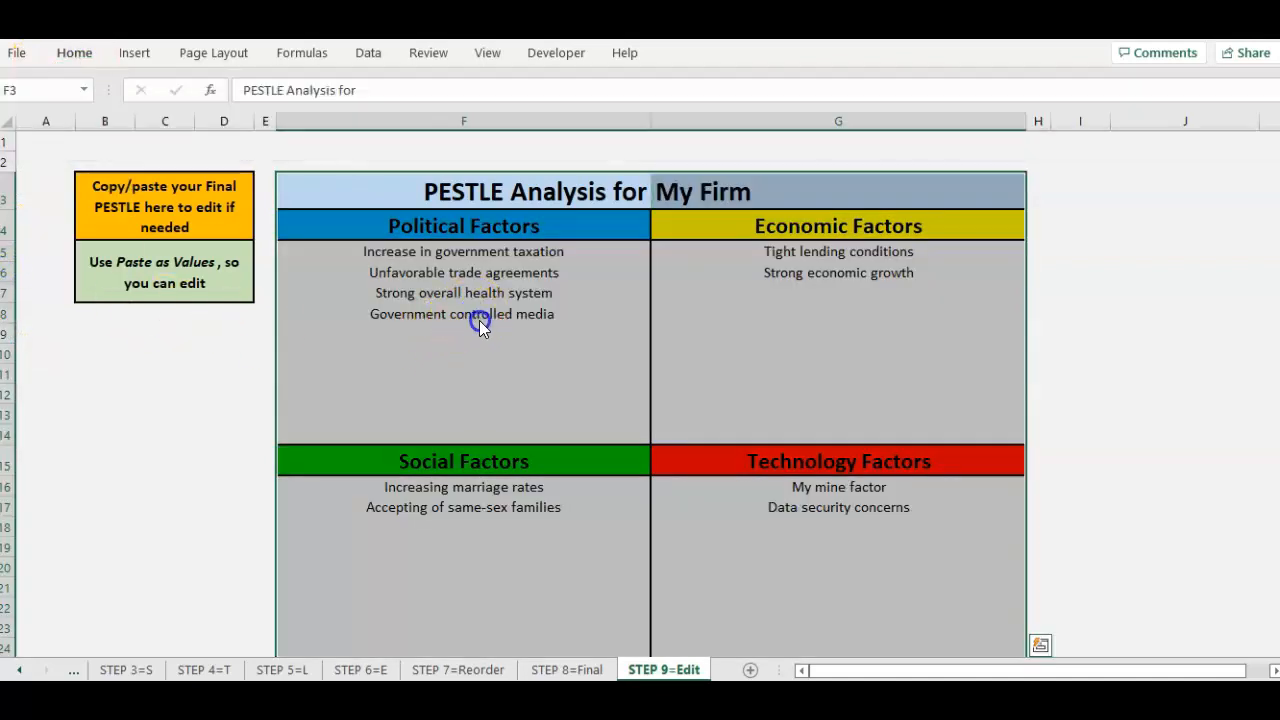
Select the Government controlled media cell on STEP 9=Edit and start editing it
click(463, 313)
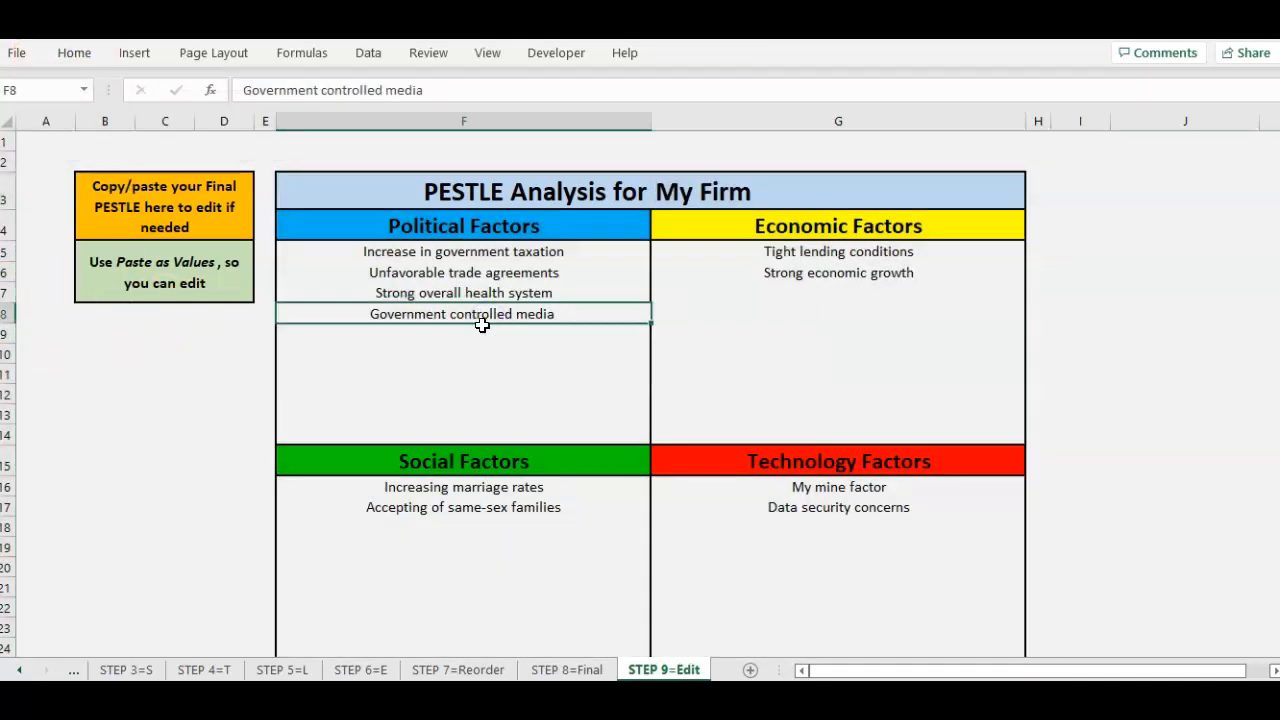
double_click(461, 313)
text(firms)
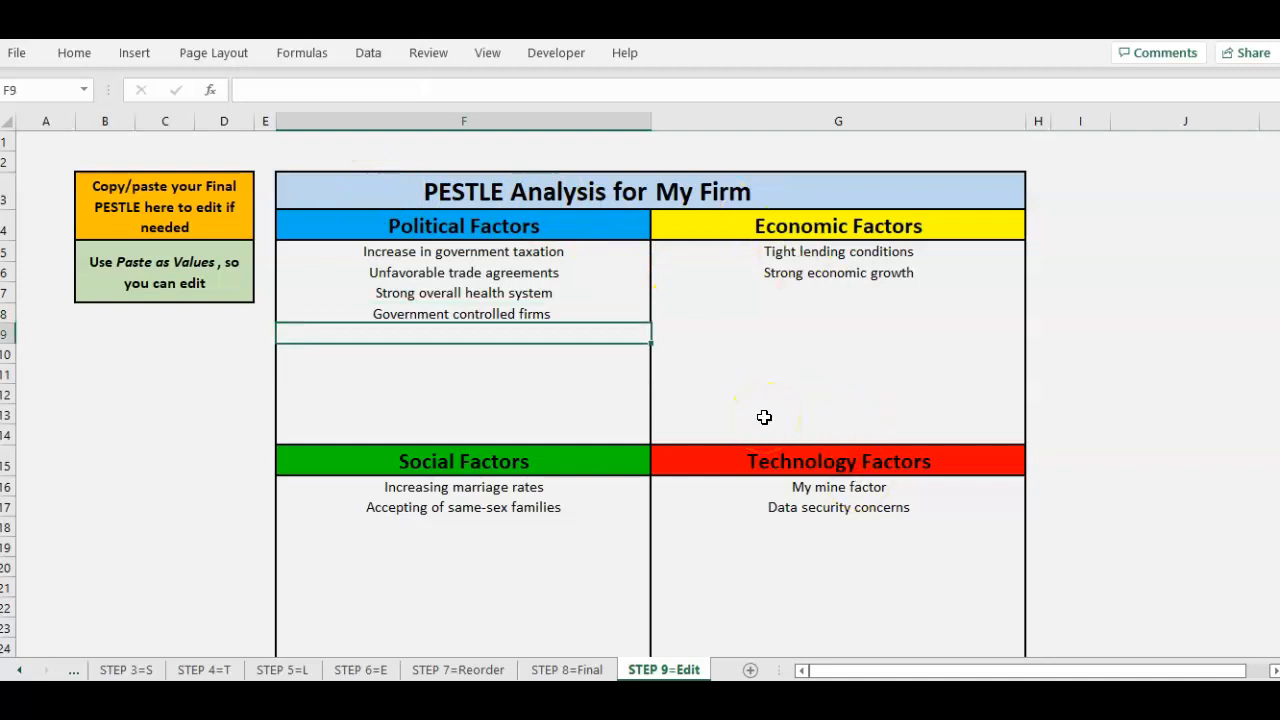
mouse_move(653, 520)
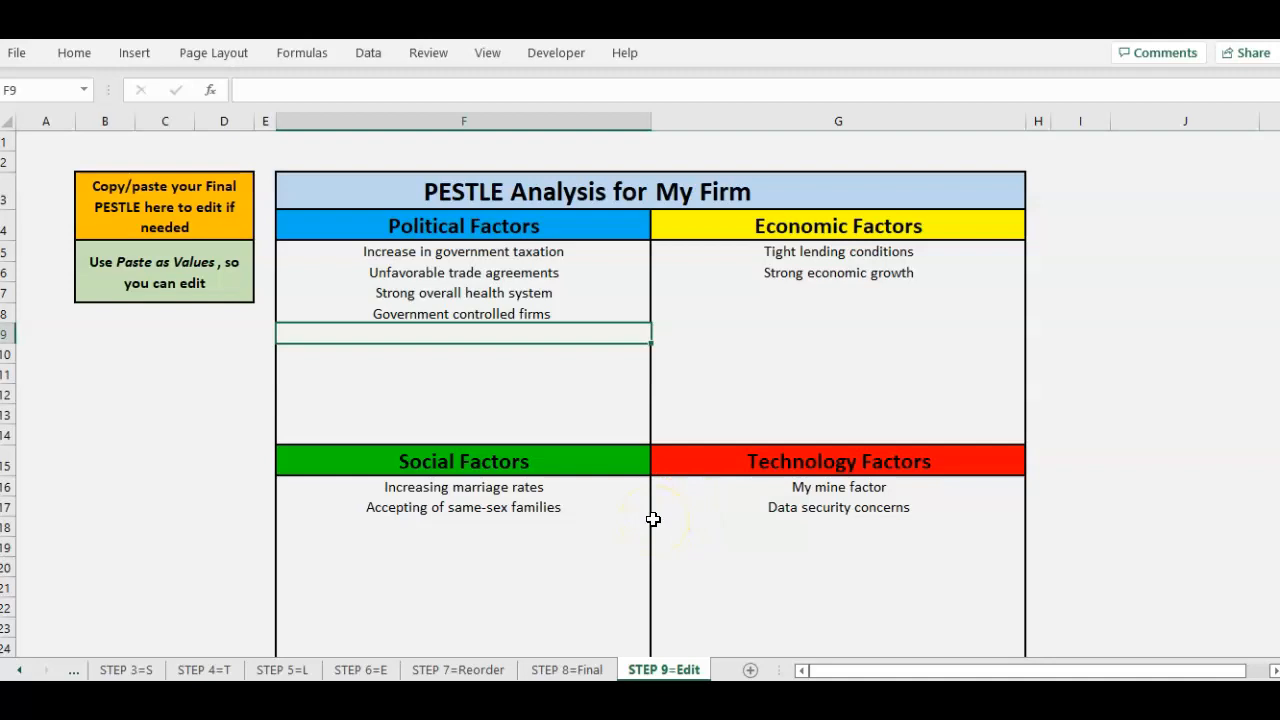